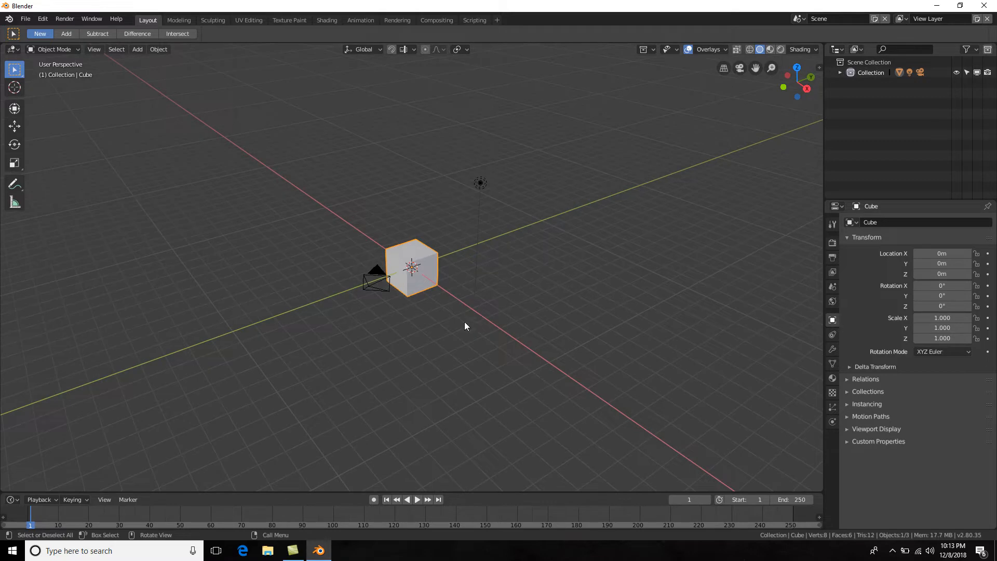
pyautogui.moveTo(558, 318)
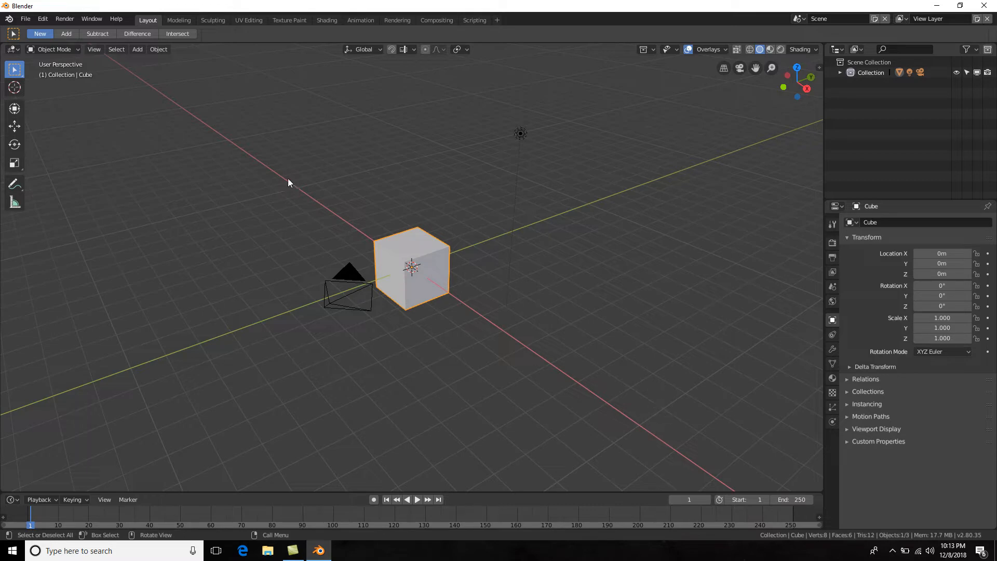
pyautogui.moveTo(631, 316)
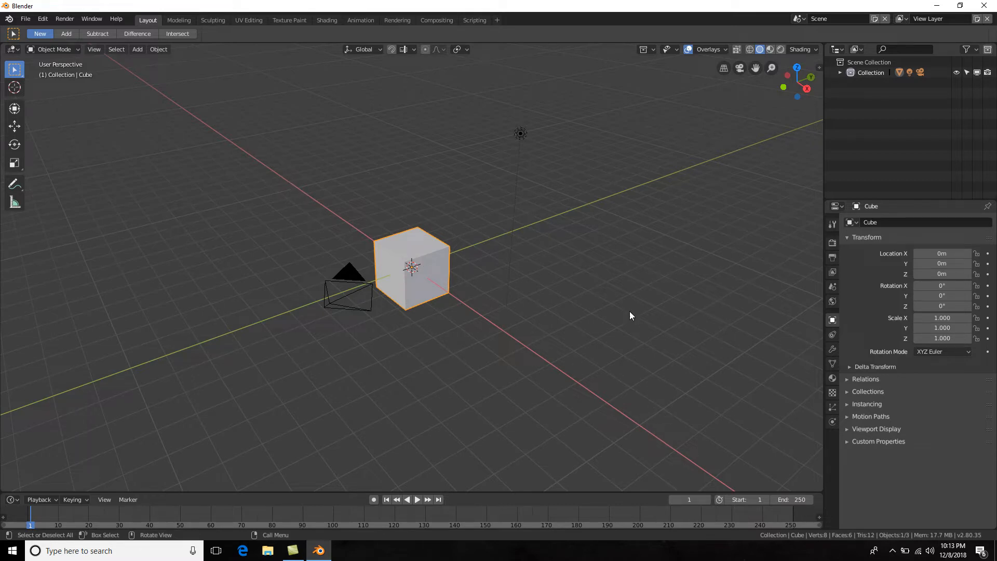
pyautogui.moveTo(500, 222)
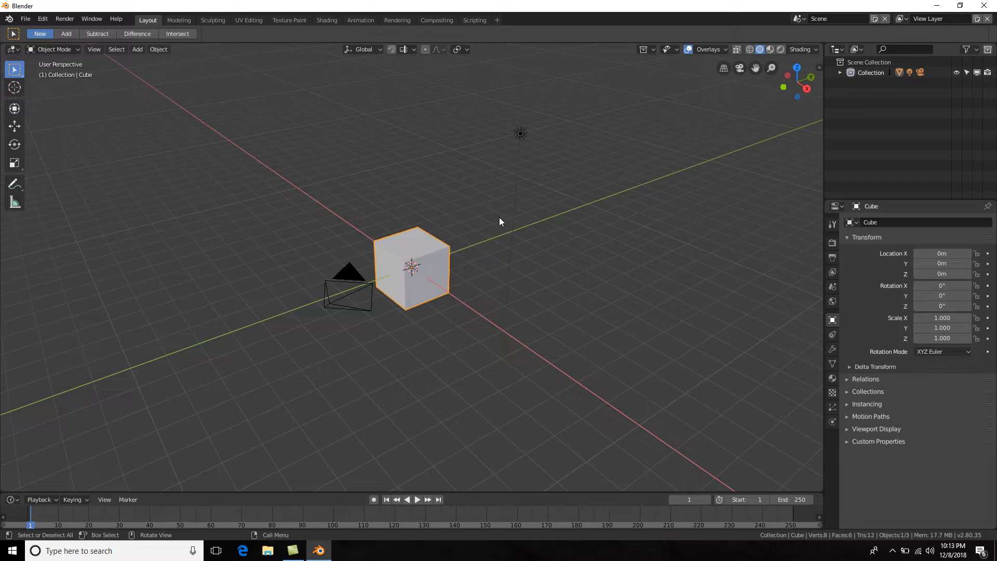
pyautogui.moveTo(389, 125)
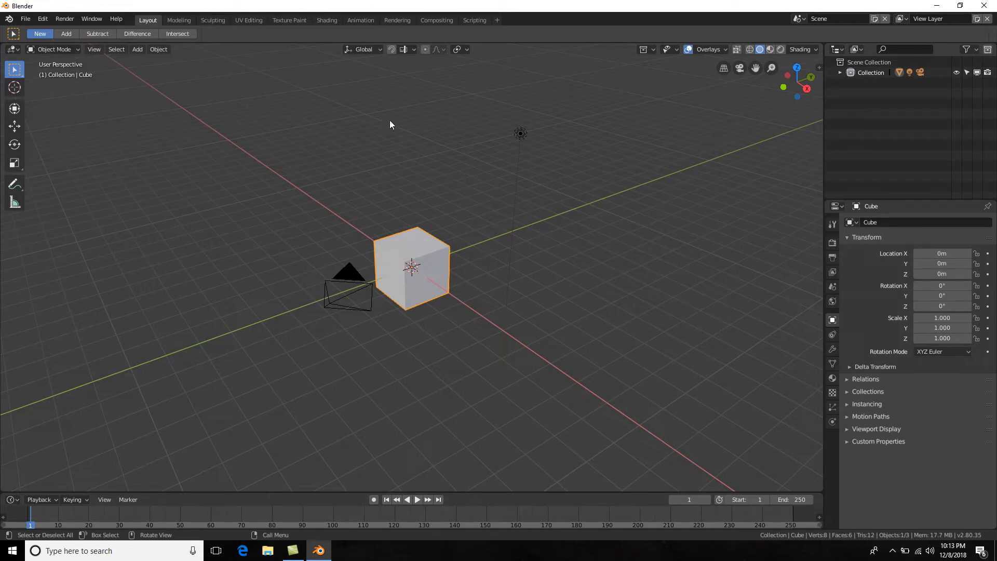
pyautogui.moveTo(401, 327)
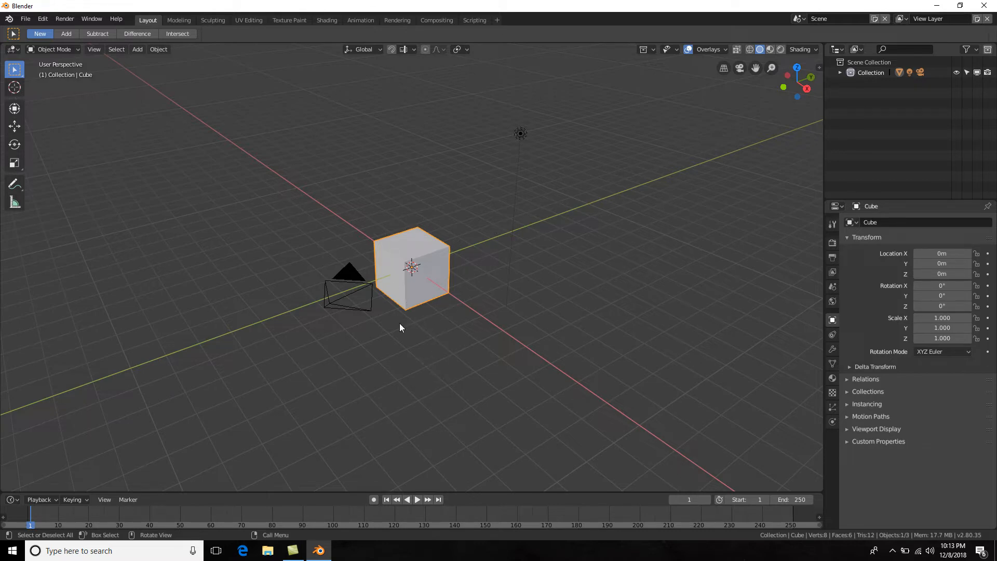
pyautogui.moveTo(754, 62)
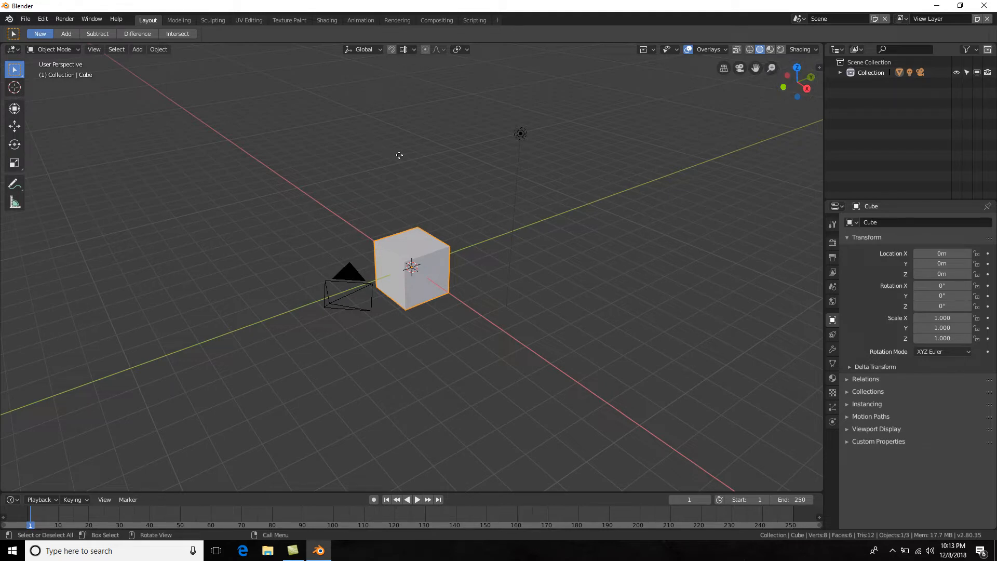
pyautogui.moveTo(489, 247)
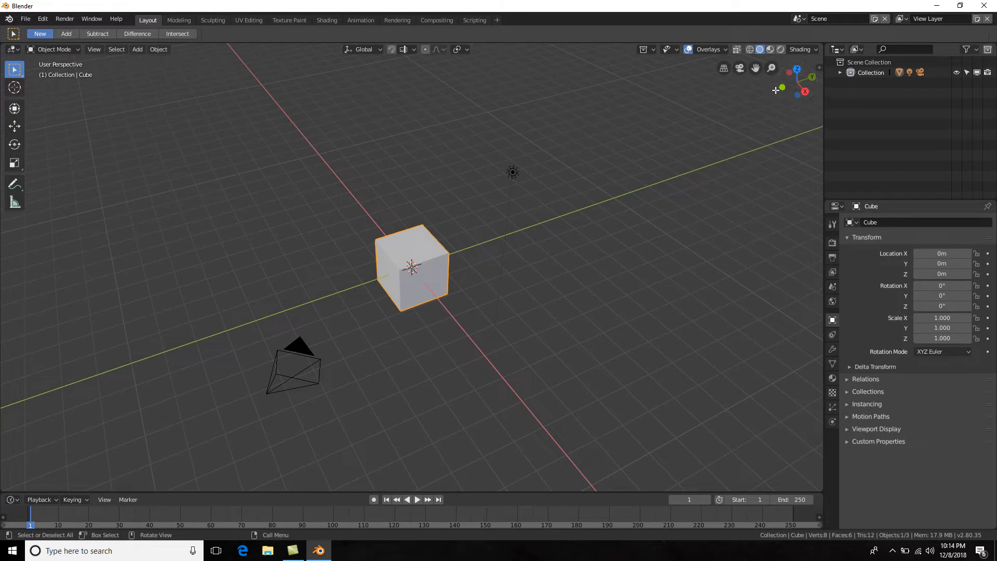
pyautogui.moveTo(782, 87)
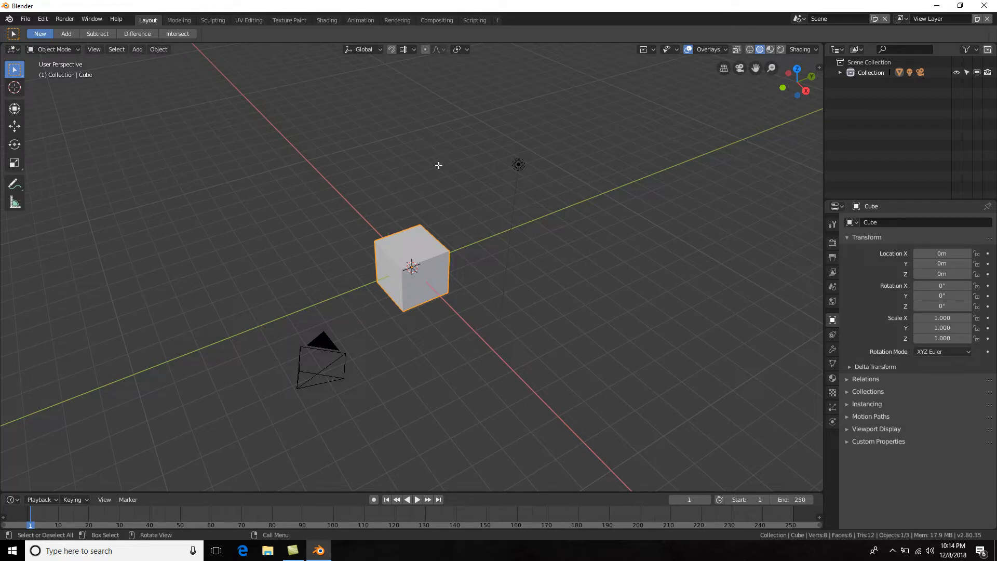
pyautogui.moveTo(129, 5)
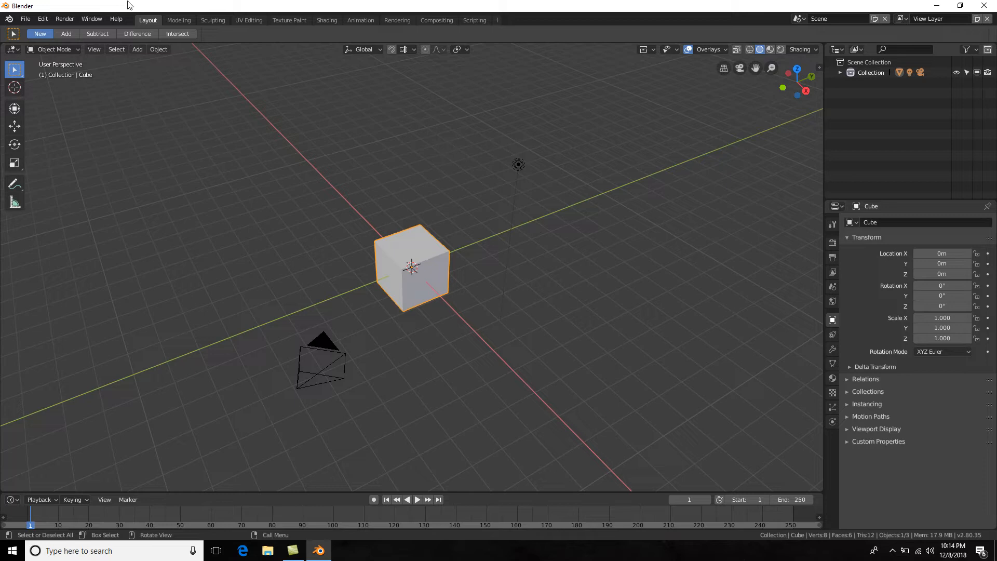
# Step: Toggle the Continuous Grab mouse setting in the Input preferences
pyautogui.click(42, 18)
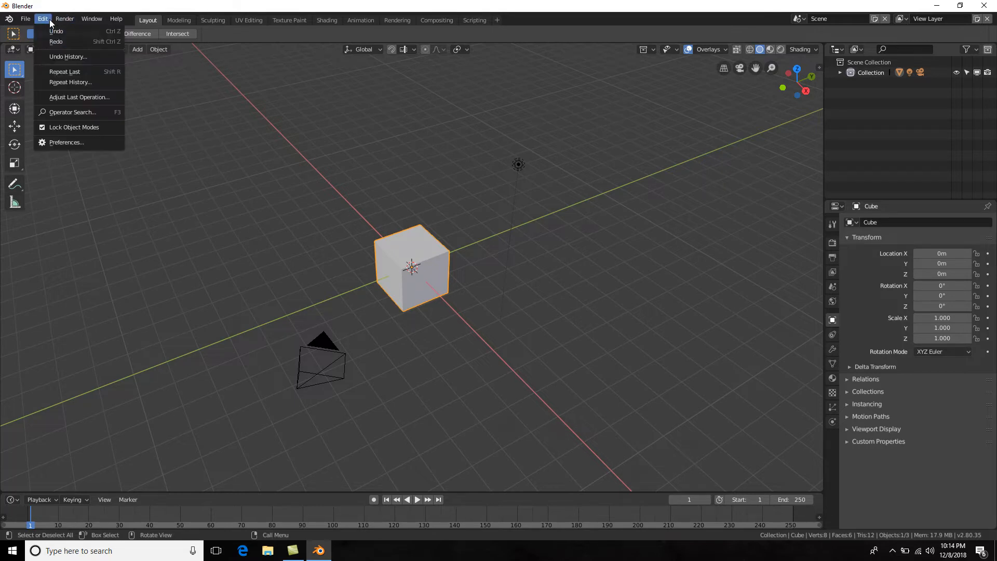
pyautogui.moveTo(66, 142)
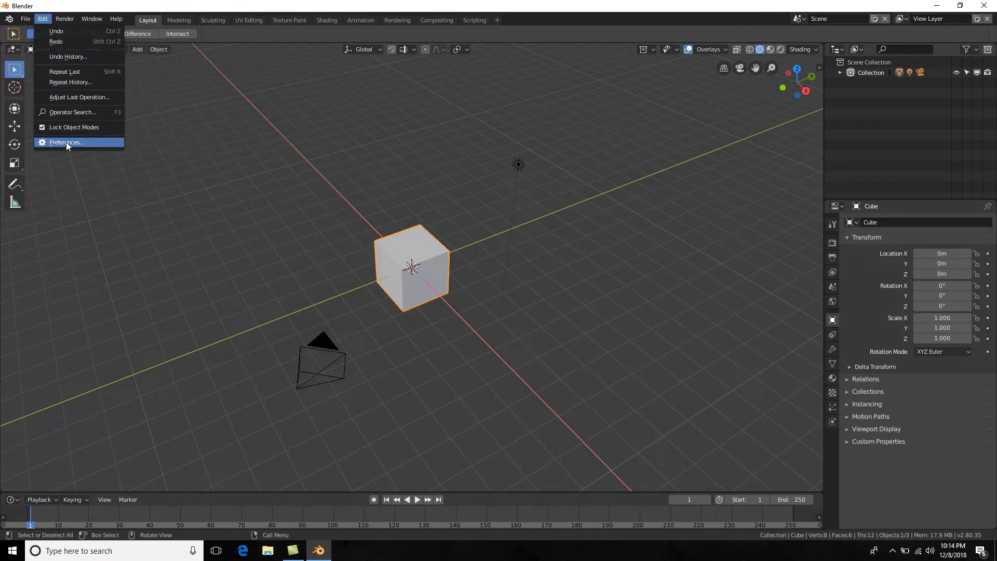
pyautogui.click(66, 142)
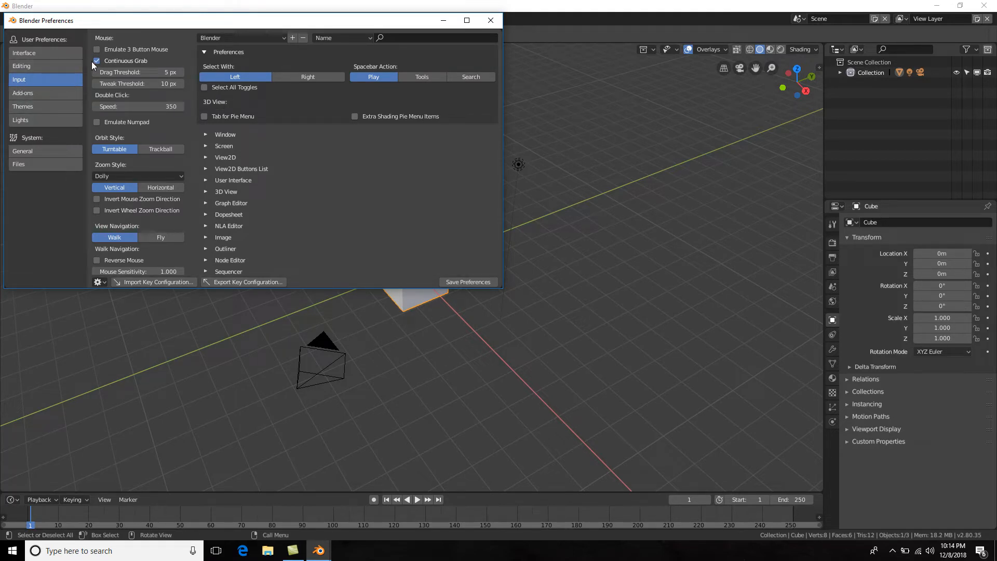
pyautogui.click(97, 49)
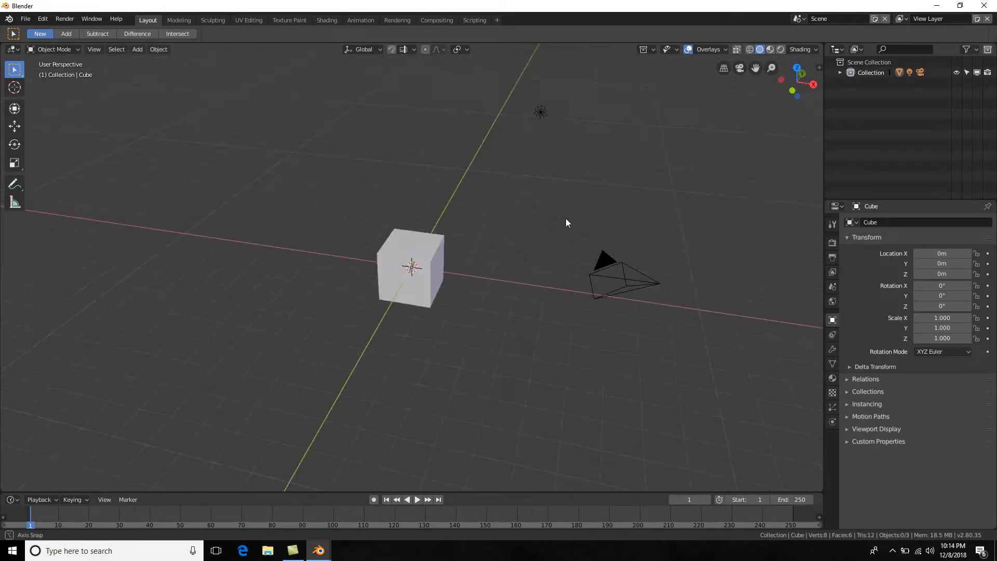
# Step: Orbit the viewport to look at the cube head-on from another side
pyautogui.moveTo(567, 222); pyautogui.dragTo(531, 213)
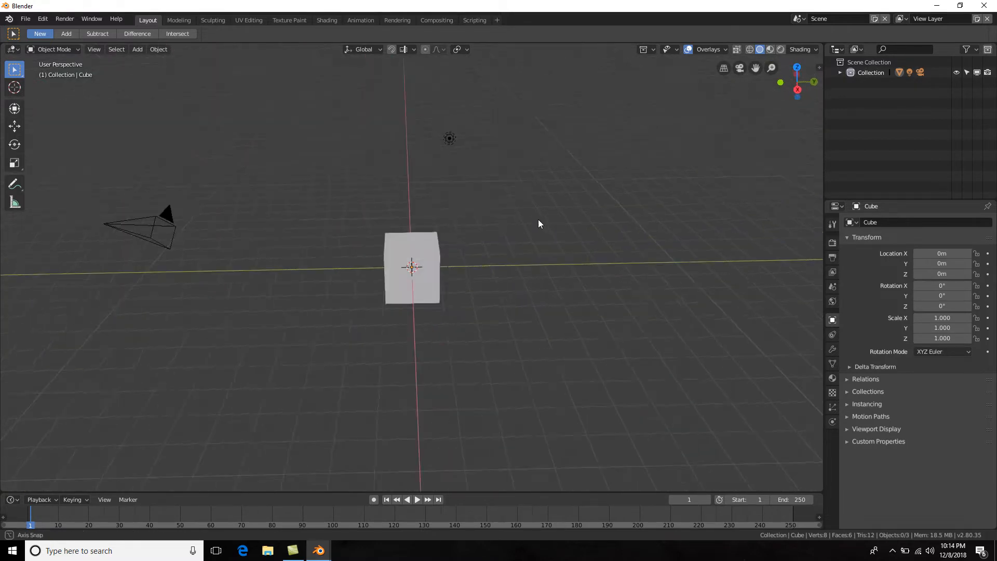
pyautogui.moveTo(540, 222); pyautogui.dragTo(575, 223)
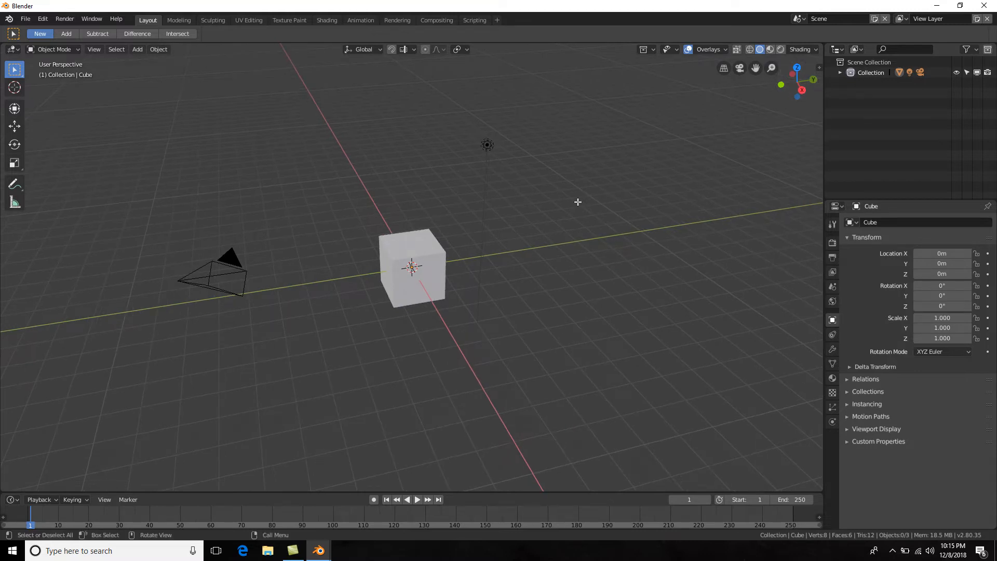
pyautogui.moveTo(585, 191)
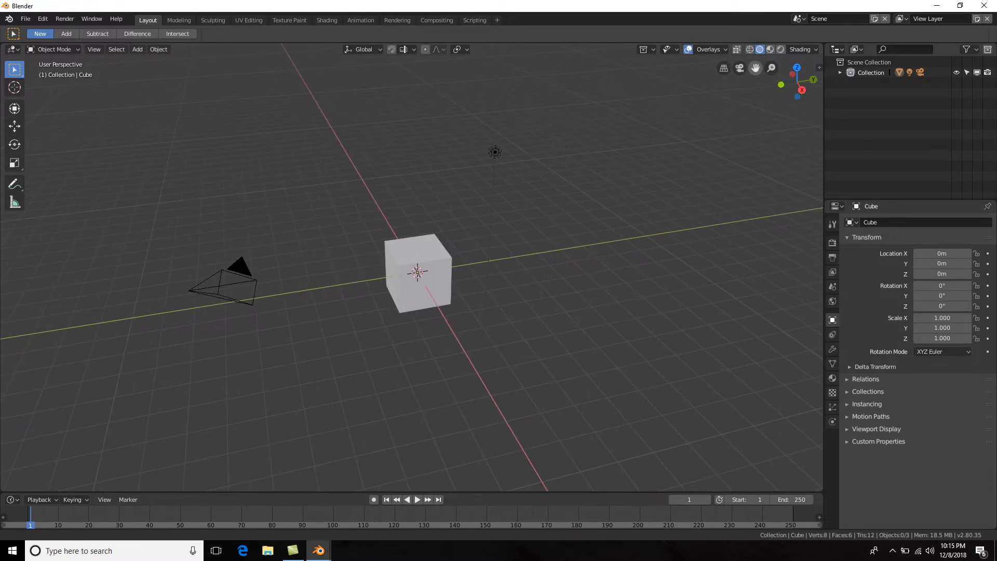
# Step: Orbit the scene until the camera sits to the left of the cube
pyautogui.moveTo(414, 254); pyautogui.dragTo(483, 330)
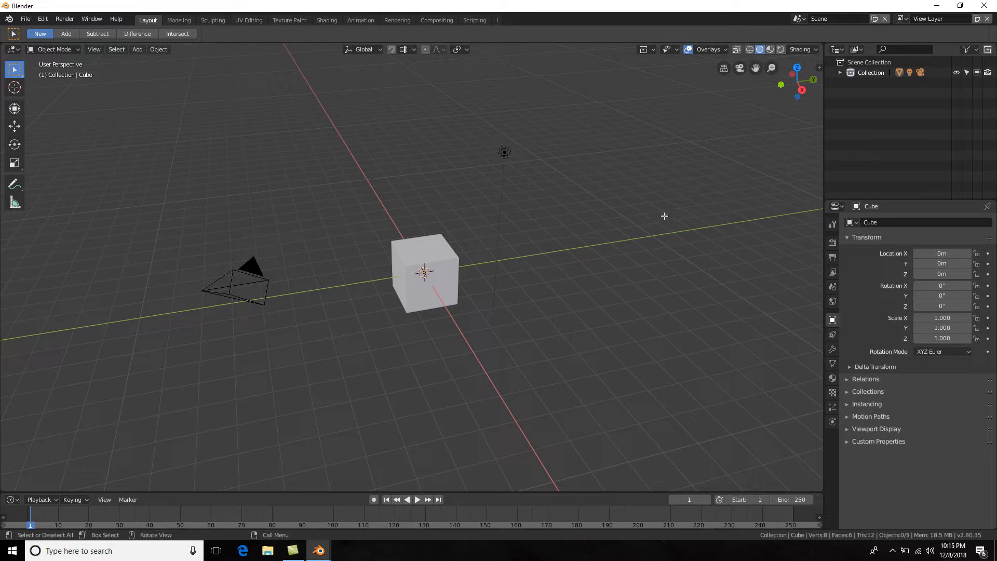
pyautogui.moveTo(567, 299)
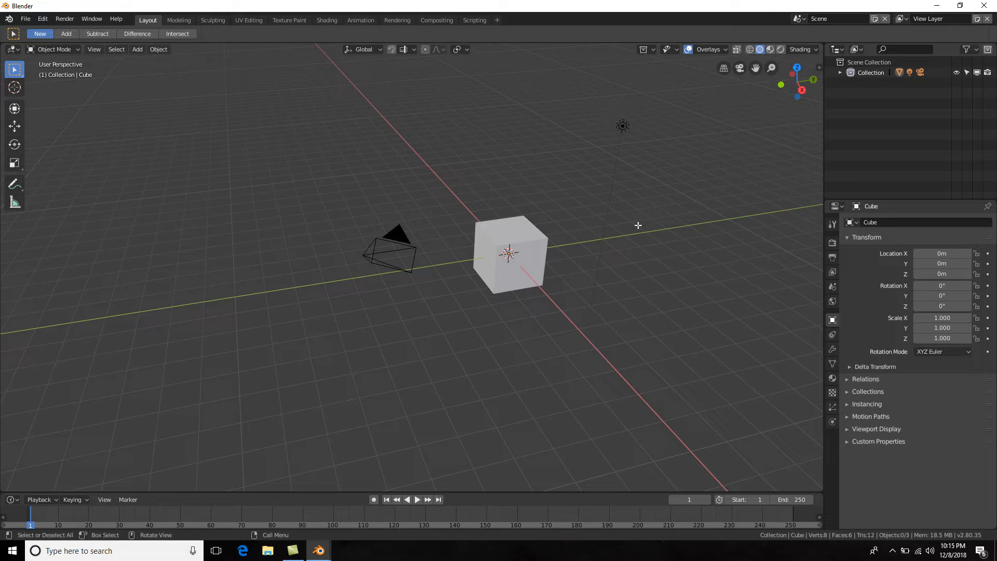
pyautogui.moveTo(648, 221)
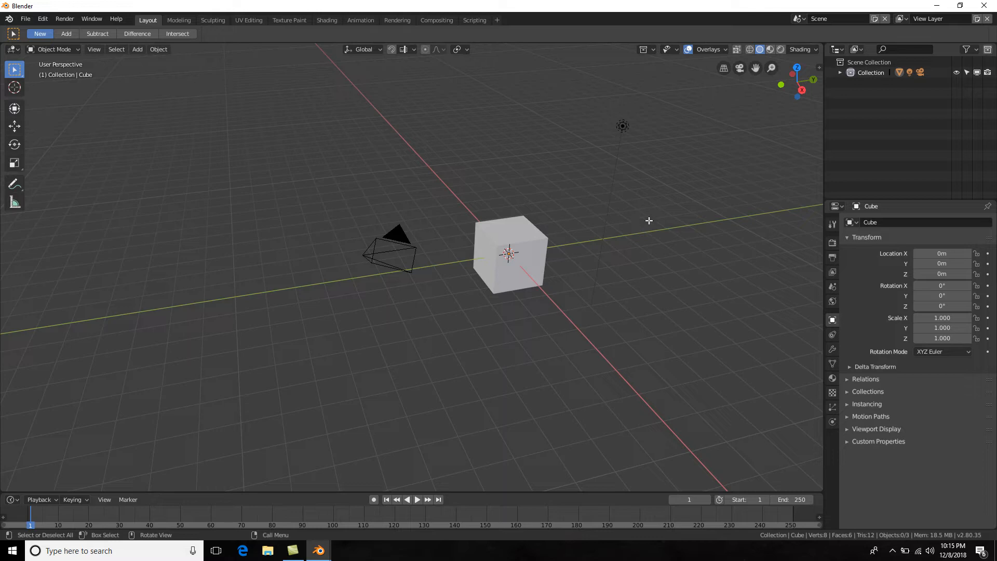
pyautogui.moveTo(641, 210)
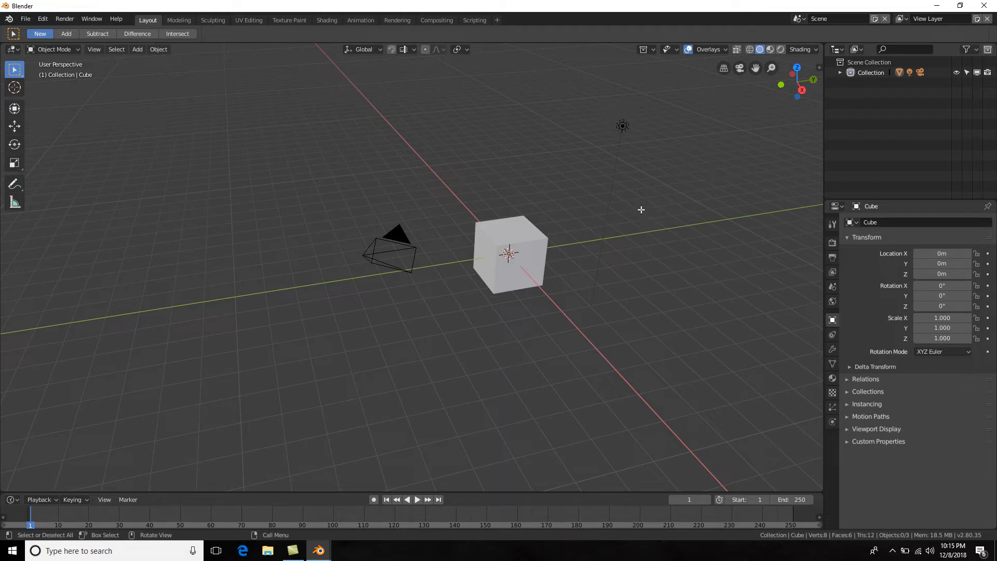
pyautogui.moveTo(590, 170)
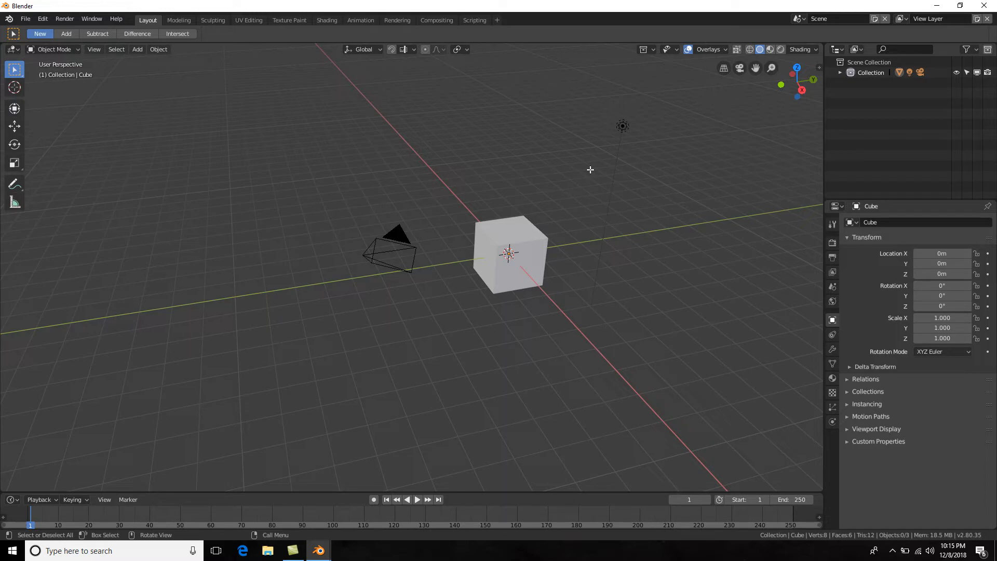
# Step: Zoom the viewport in closer on the cube and the camera
pyautogui.scroll(-3)
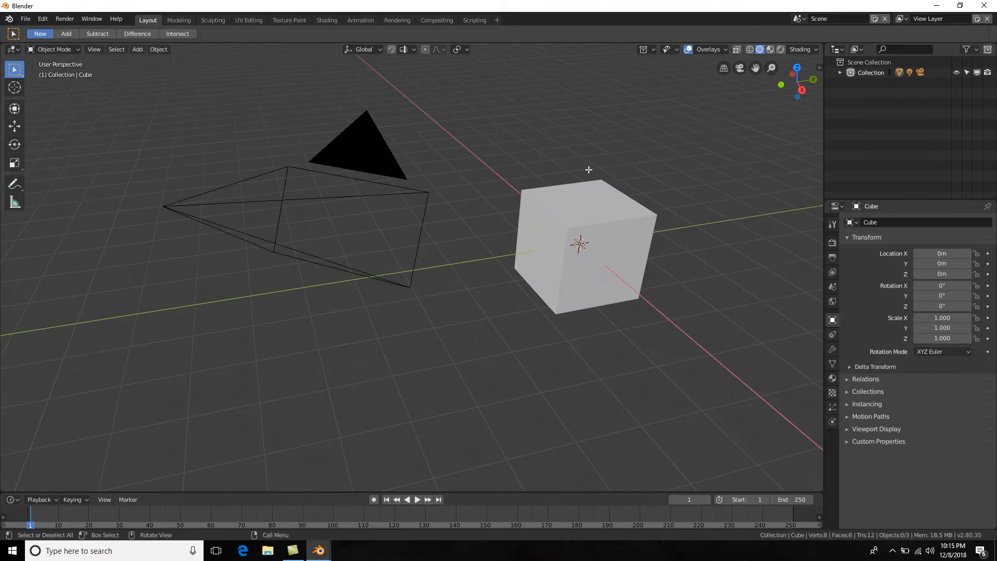
pyautogui.scroll(-3)
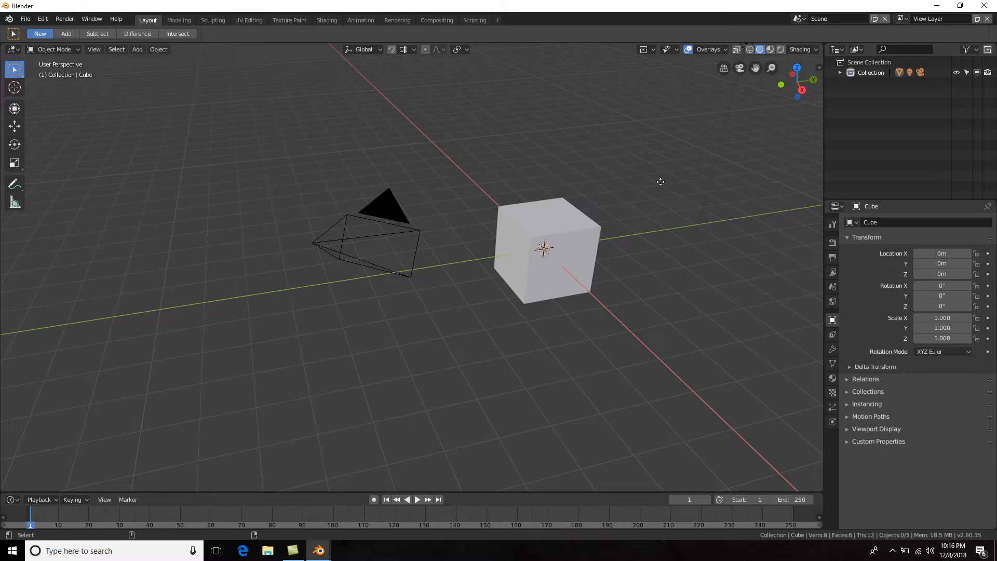
pyautogui.scroll(-3)
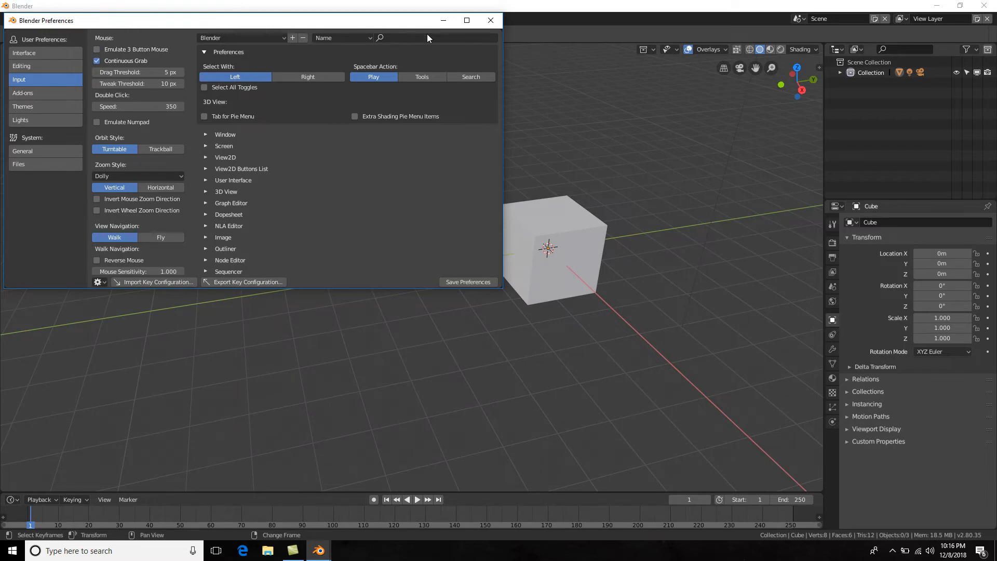
# Step: Close the Preferences window and pan so the cube fills the middle of the viewport
pyautogui.click(490, 19)
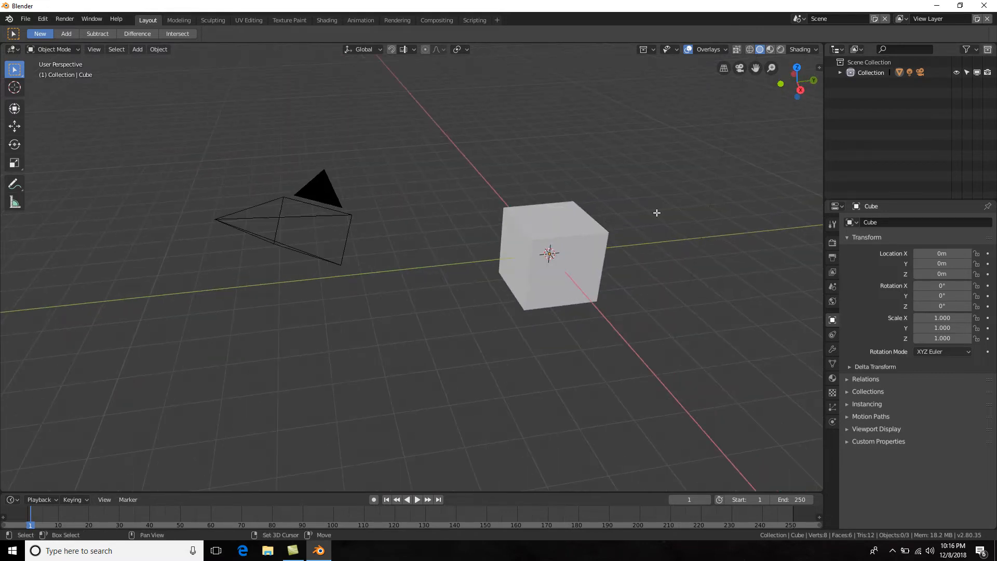
pyautogui.moveTo(656, 212); pyautogui.dragTo(520, 209)
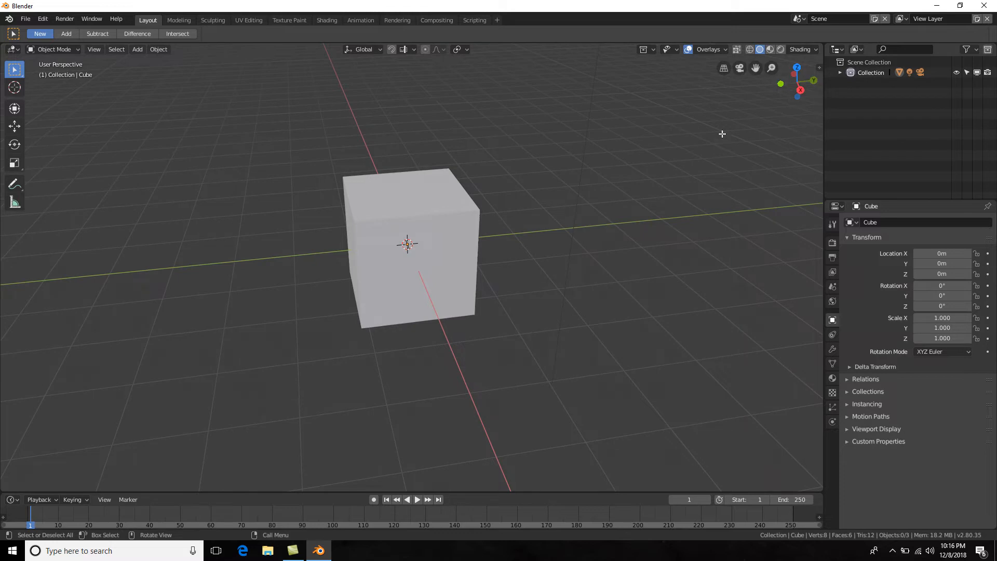
pyautogui.moveTo(782, 104)
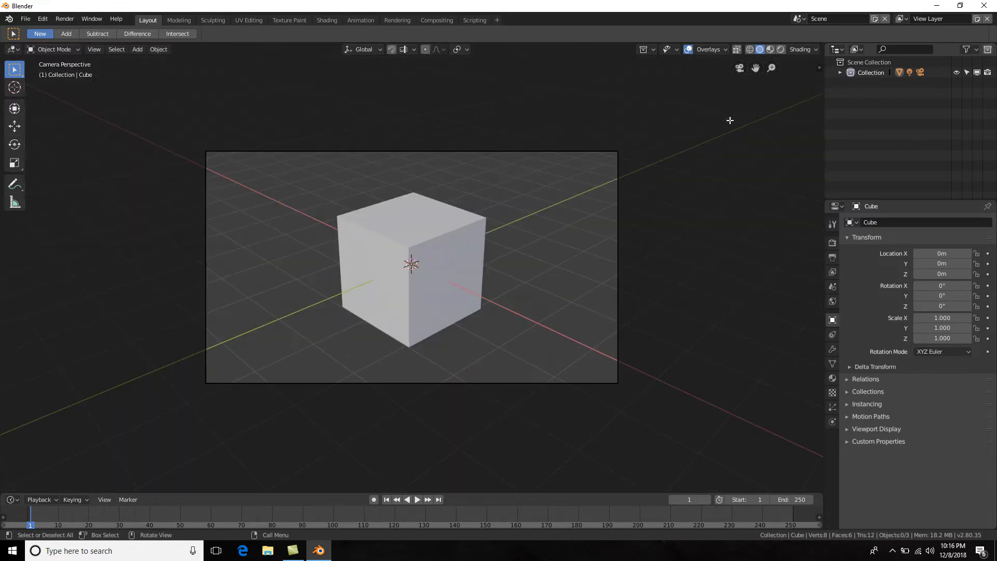
pyautogui.moveTo(469, 382)
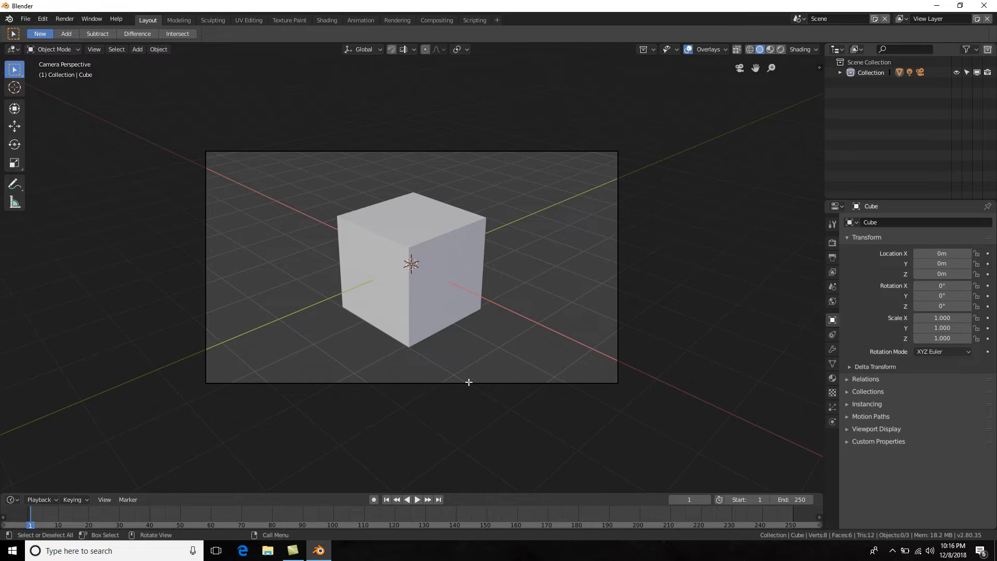
pyautogui.moveTo(701, 190)
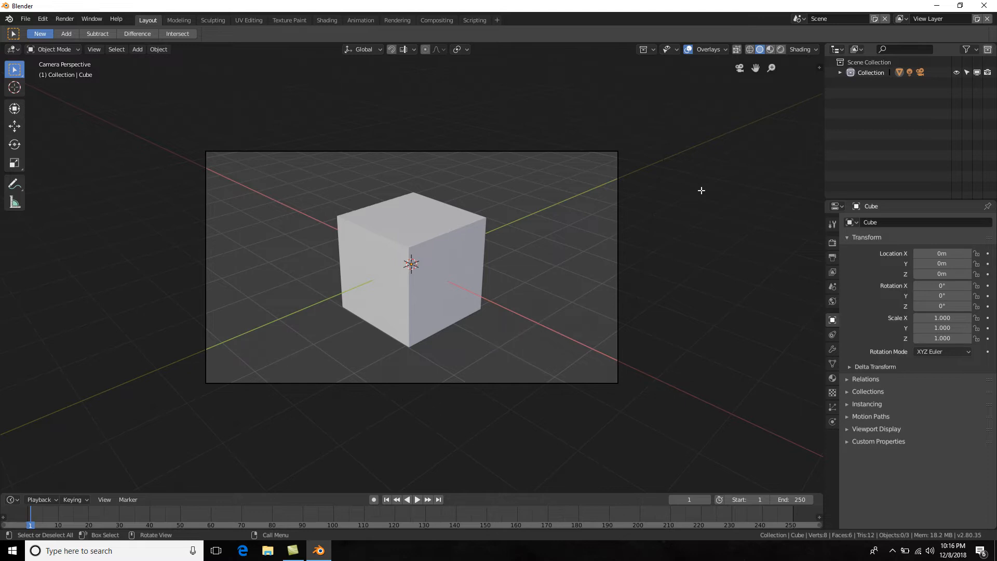
pyautogui.moveTo(743, 152)
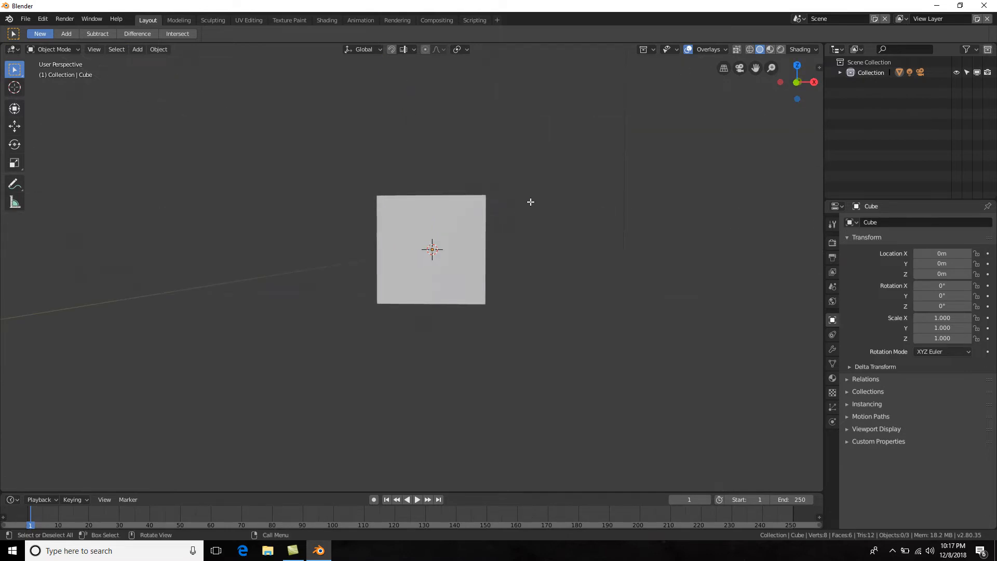
pyautogui.moveTo(598, 143)
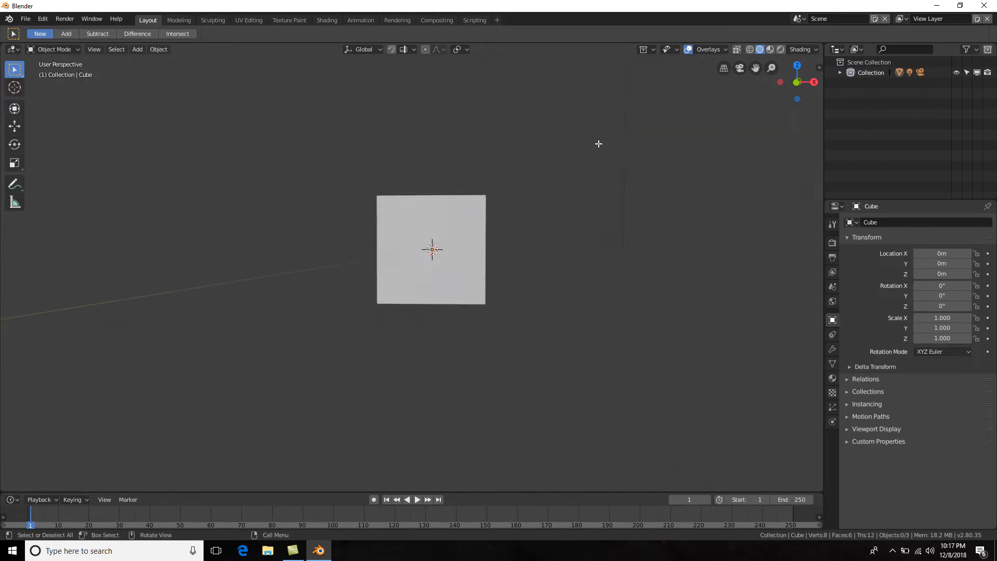
# Step: Orbit slightly away from the straight-on front orthographic view of the cube
pyautogui.moveTo(598, 143); pyautogui.dragTo(588, 177)
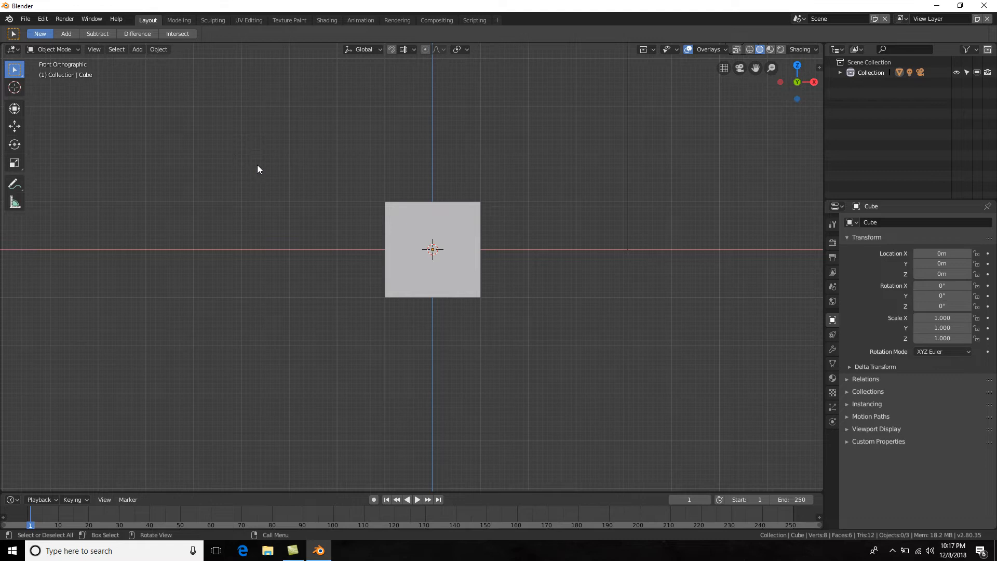
pyautogui.moveTo(115, 103)
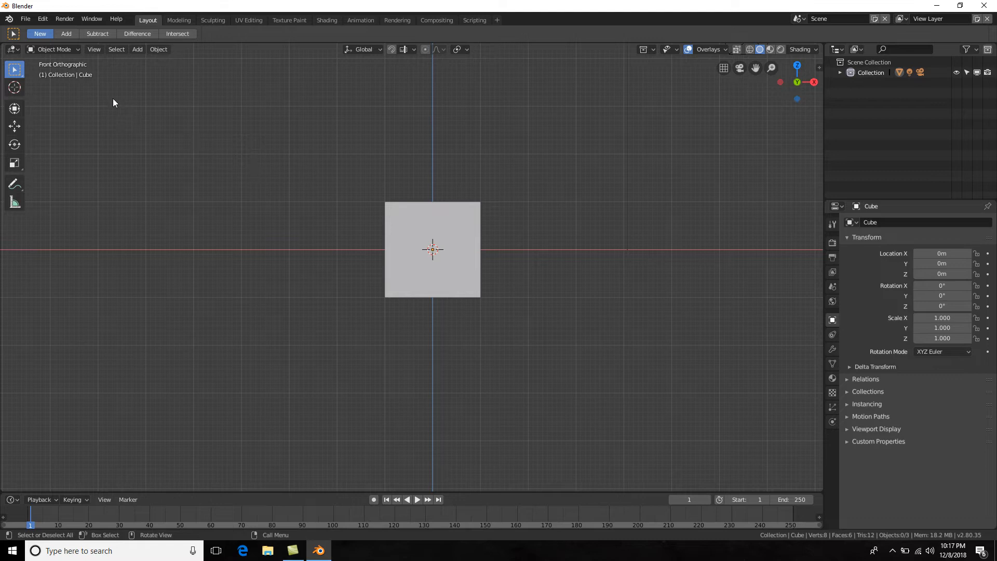
pyautogui.moveTo(572, 222)
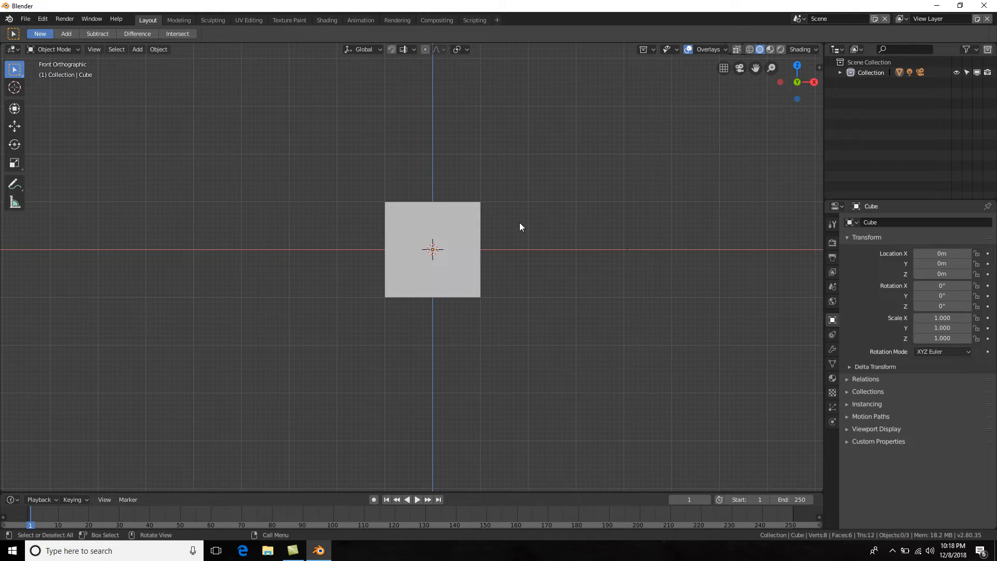
pyautogui.moveTo(718, 94)
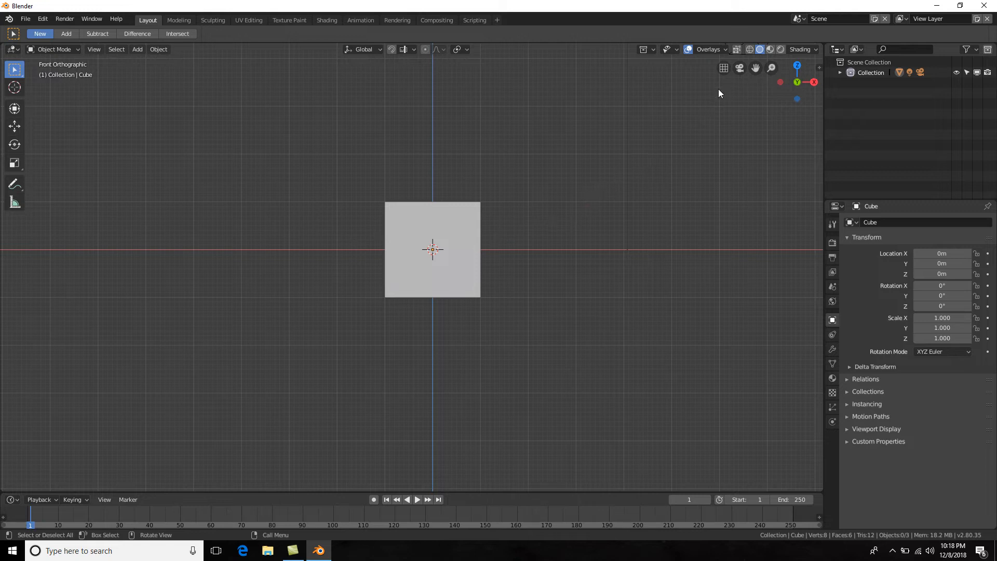
pyautogui.moveTo(724, 67)
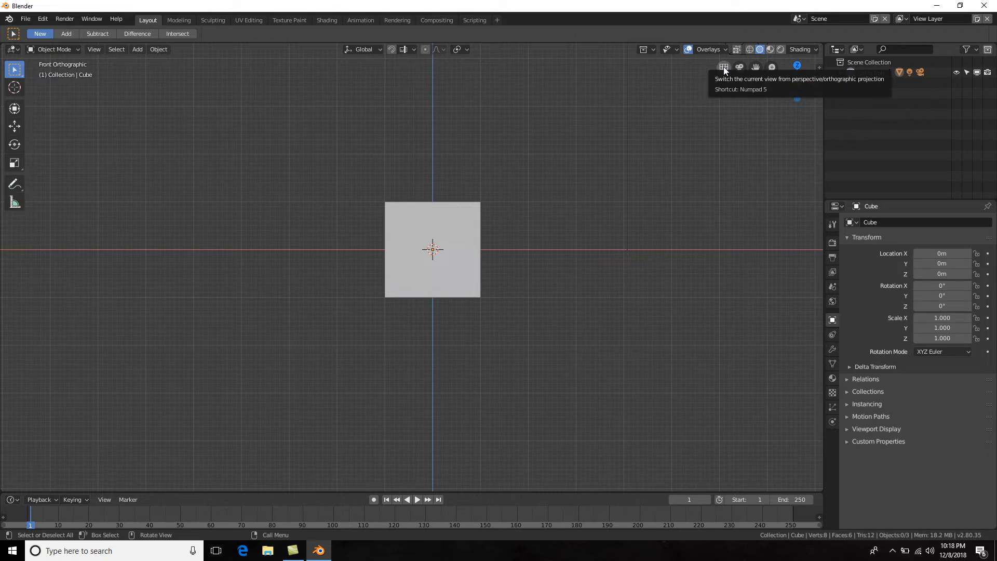
# Step: Switch the front view of the cube from orthographic to perspective projection
pyautogui.click(722, 68)
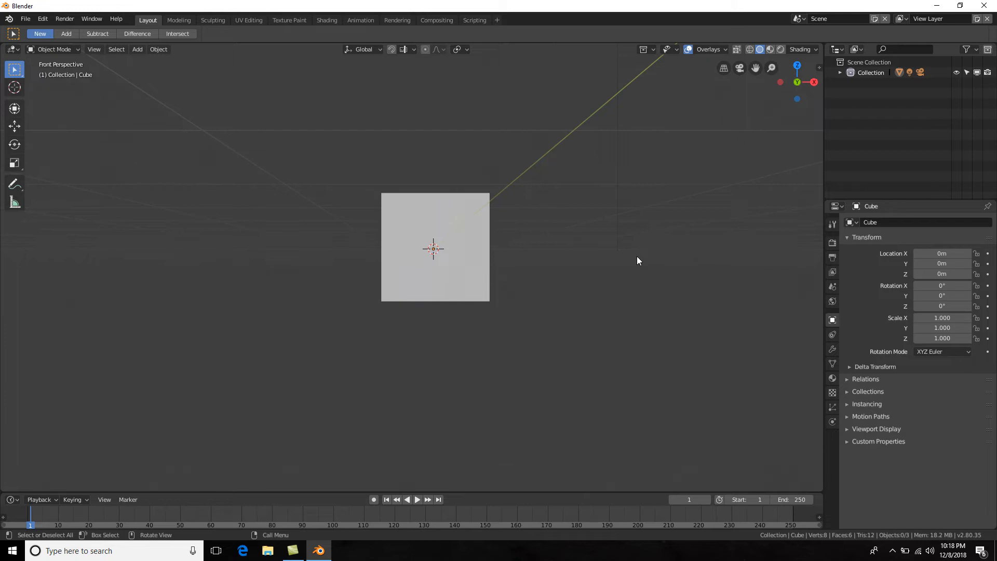
pyautogui.moveTo(629, 251)
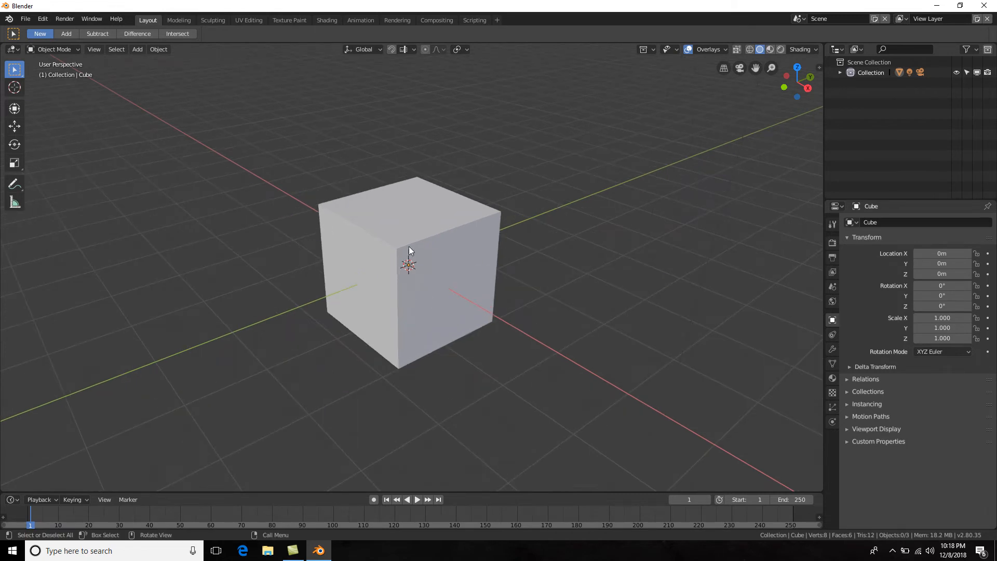
pyautogui.moveTo(500, 225)
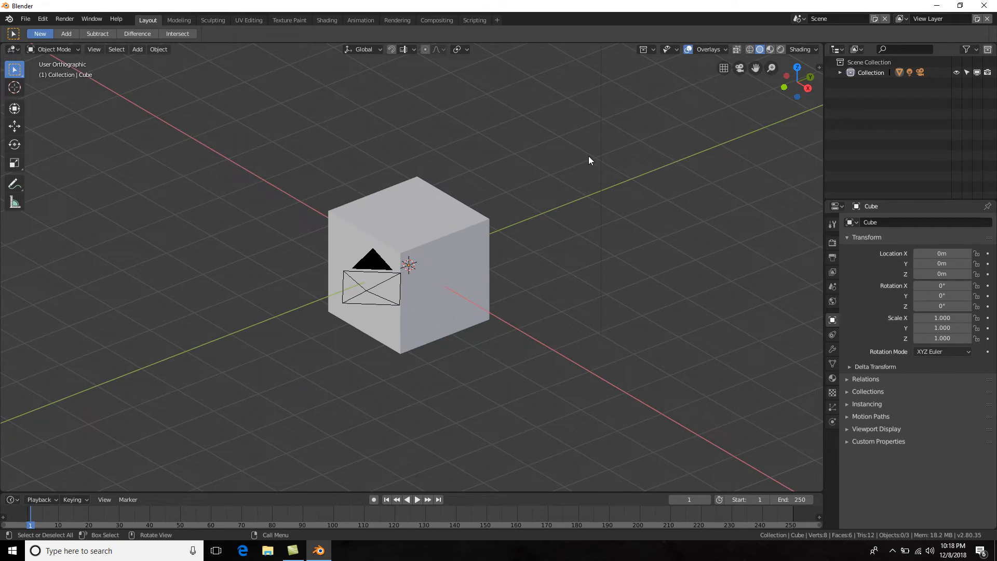
pyautogui.moveTo(468, 222)
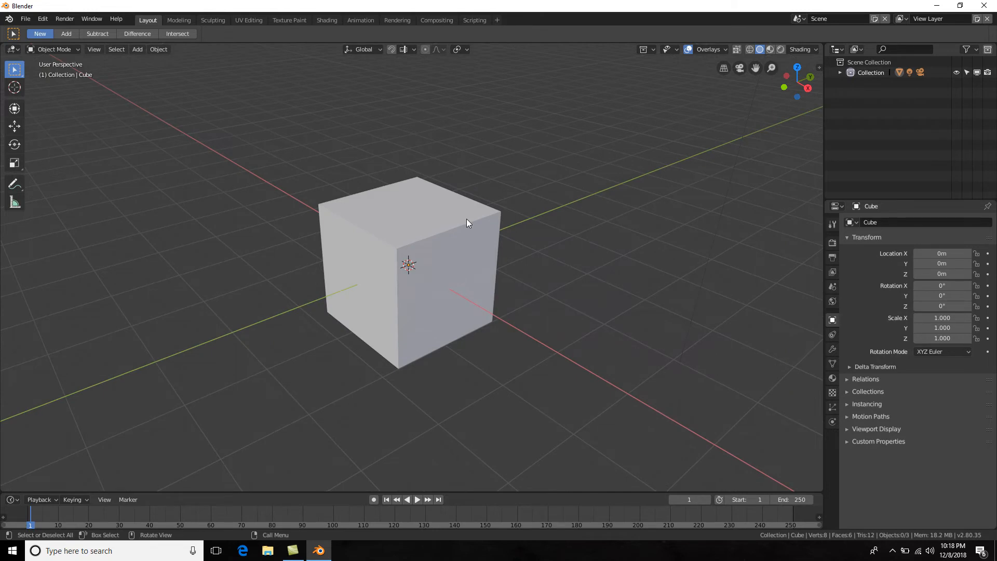
pyautogui.moveTo(416, 181)
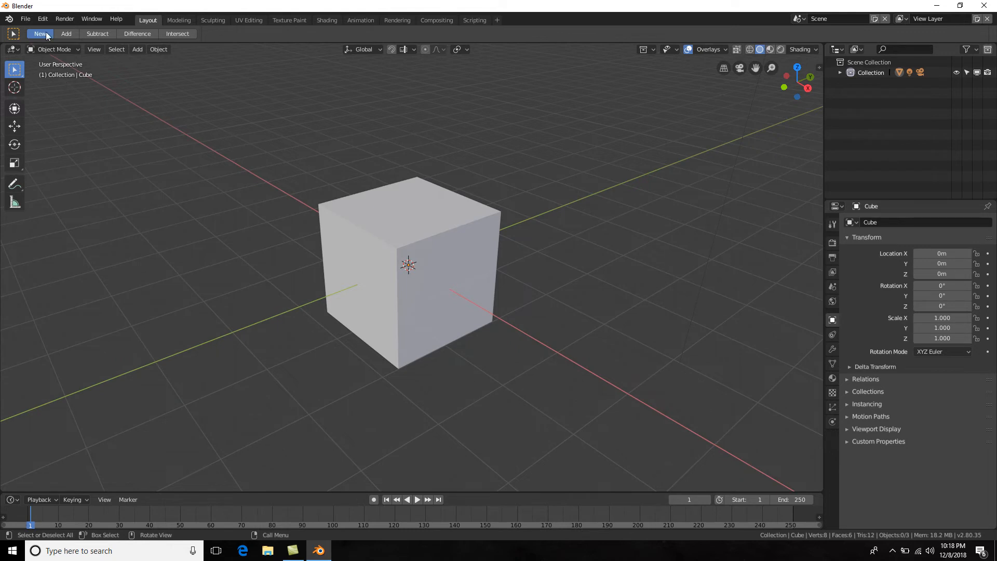
pyautogui.click(42, 19)
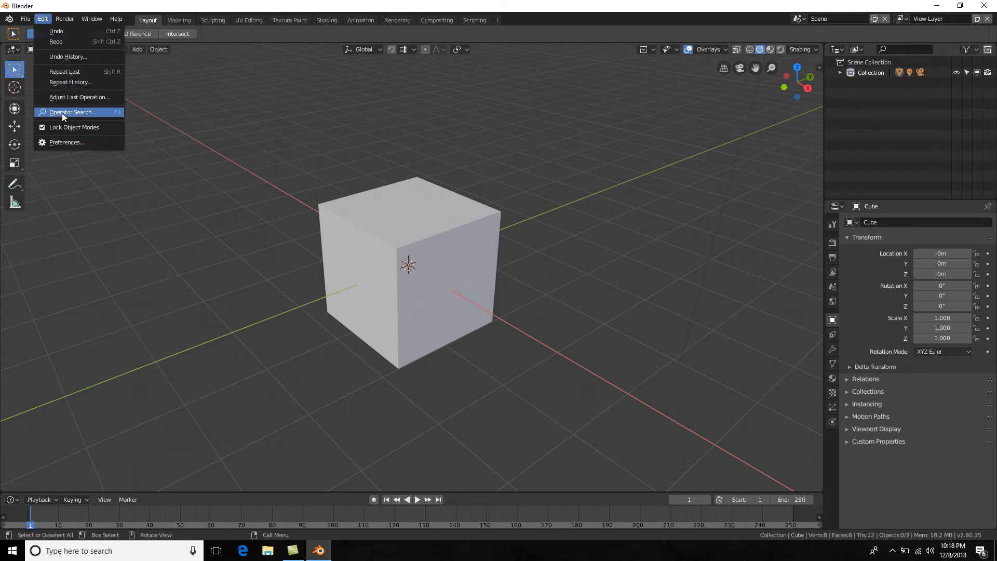
pyautogui.click(67, 142)
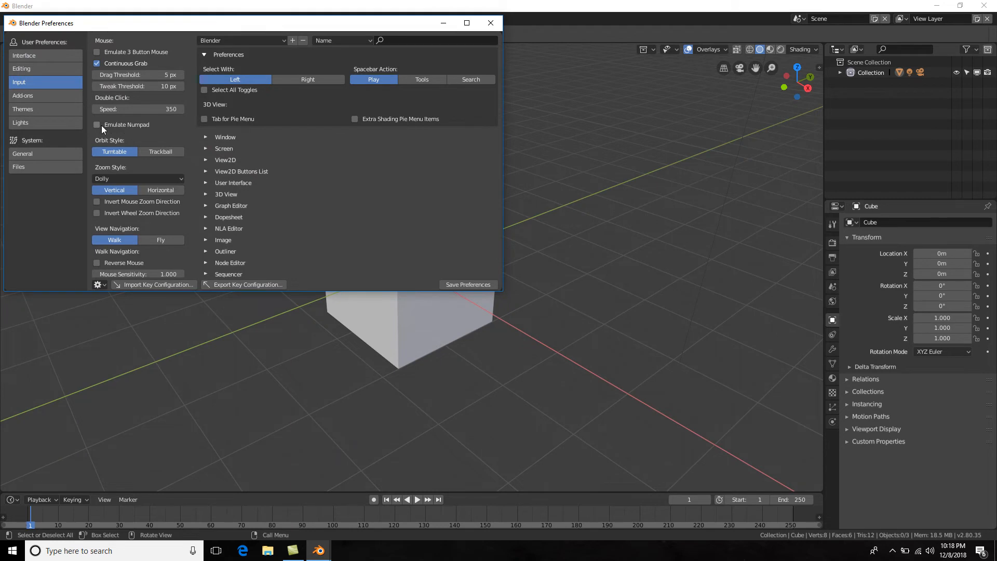
pyautogui.moveTo(96, 124)
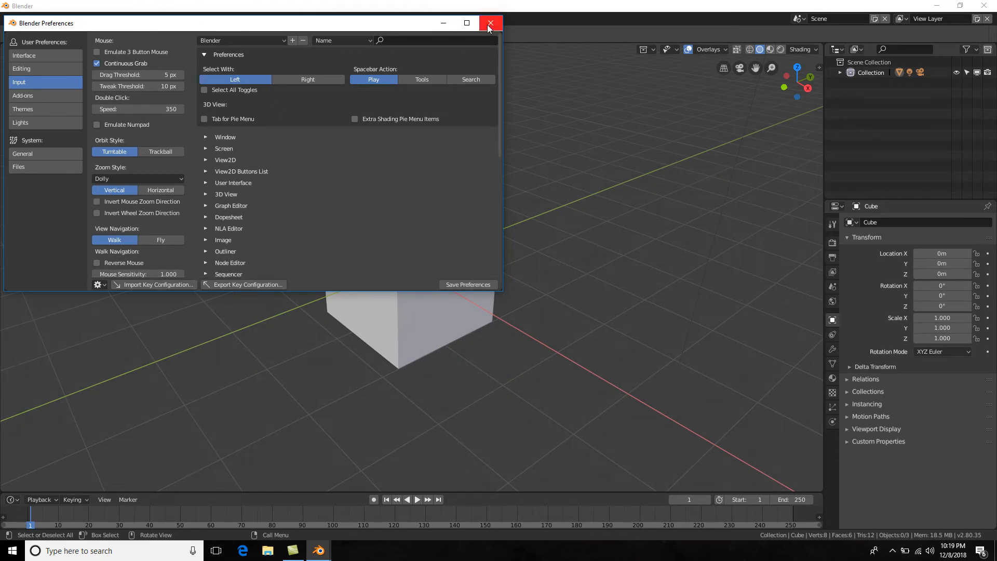
pyautogui.click(489, 23)
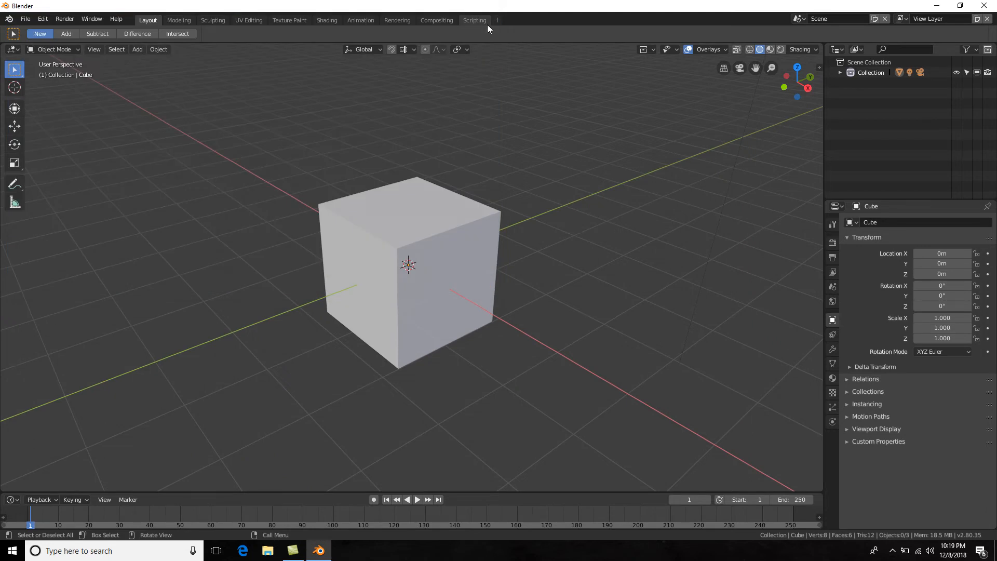
pyautogui.moveTo(471, 212)
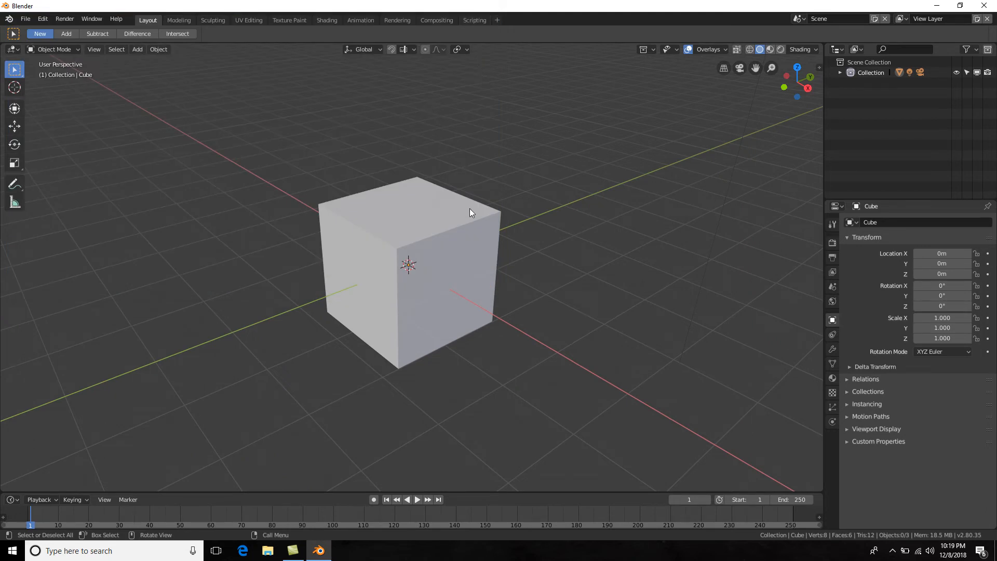
pyautogui.moveTo(820, 105)
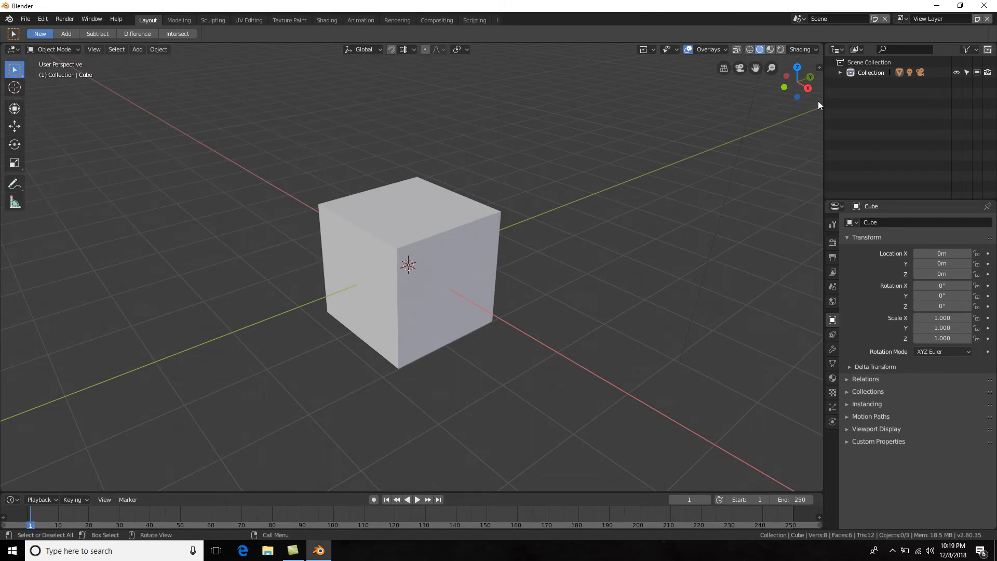
pyautogui.moveTo(797, 97)
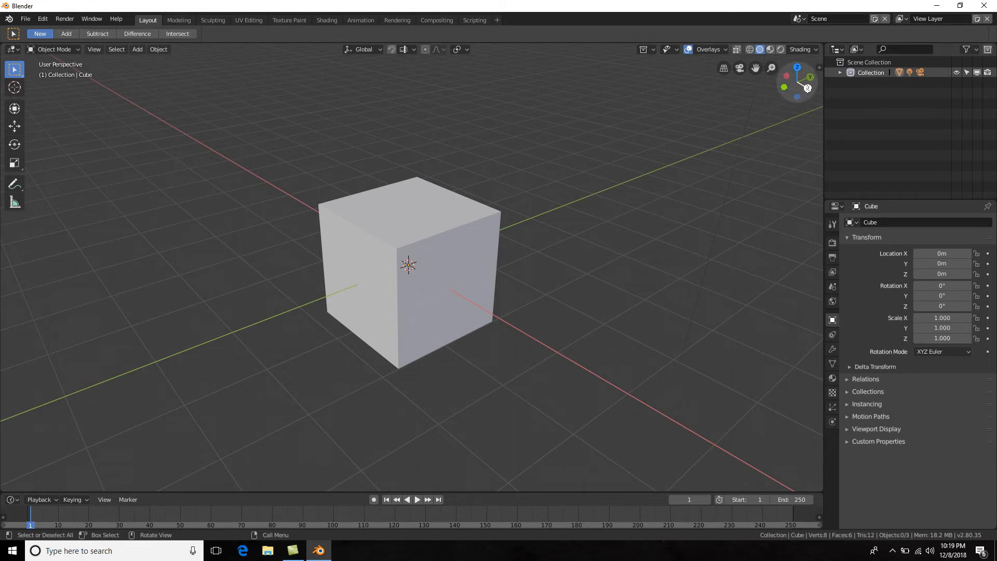
pyautogui.moveTo(808, 88)
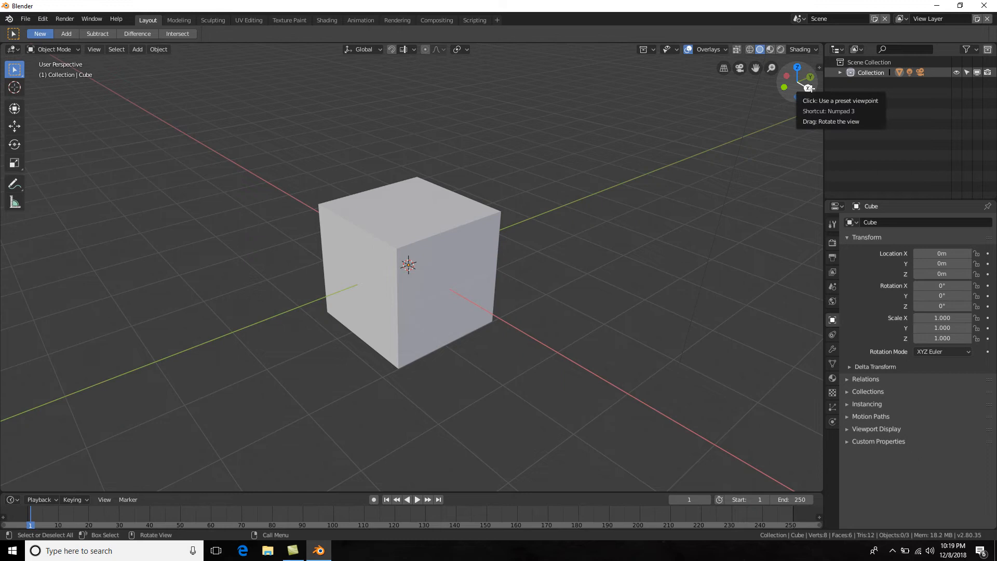
# Step: Use the navigation gizmo to view the cube from the right, then the back, then the right again
pyautogui.click(806, 88)
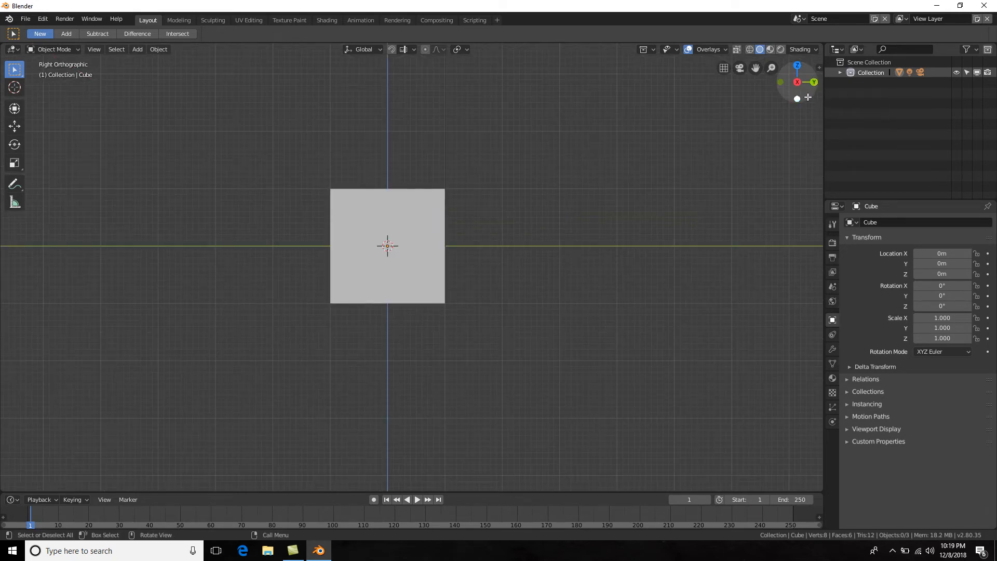
pyautogui.click(797, 83)
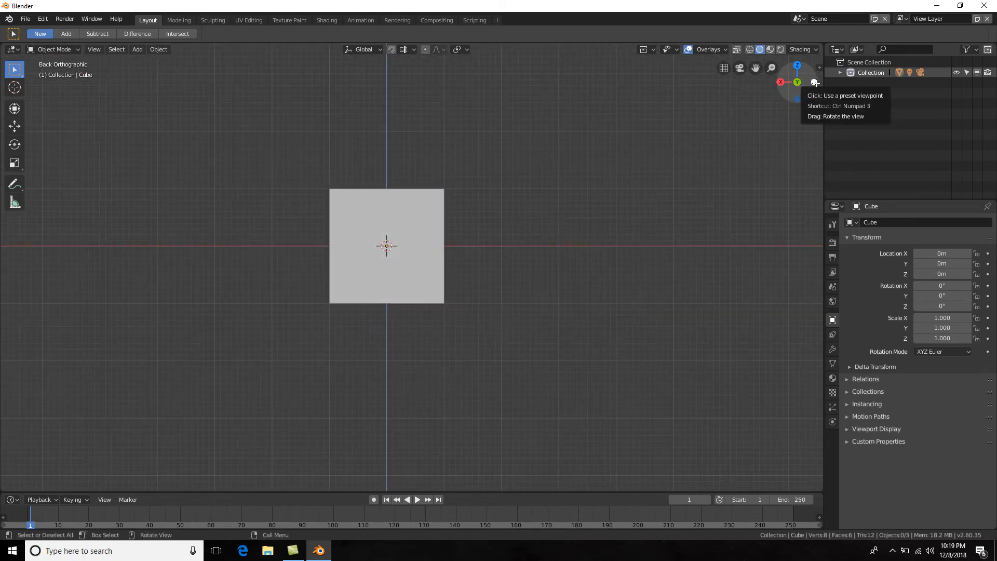
pyautogui.click(797, 82)
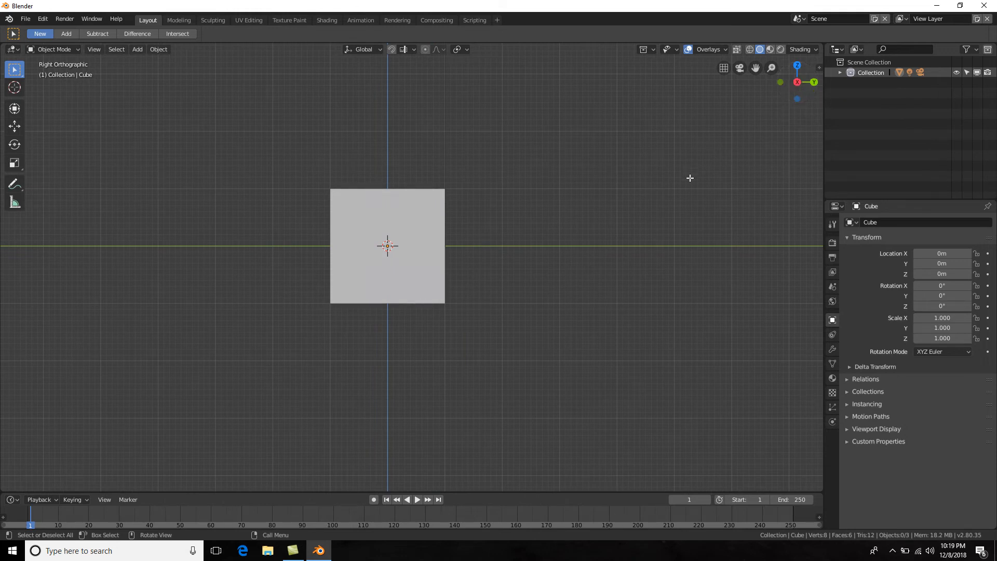
pyautogui.press('7')
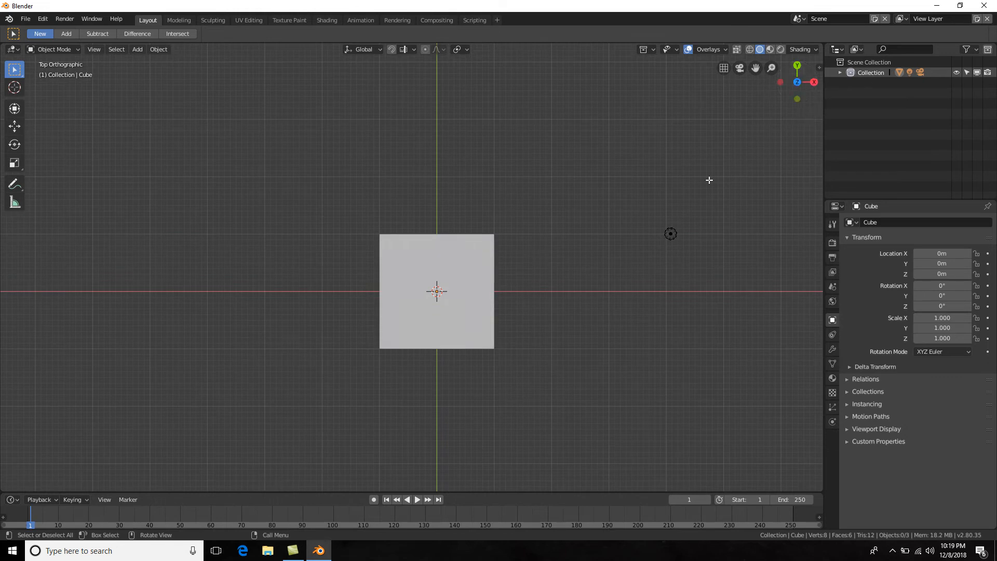
pyautogui.moveTo(675, 215)
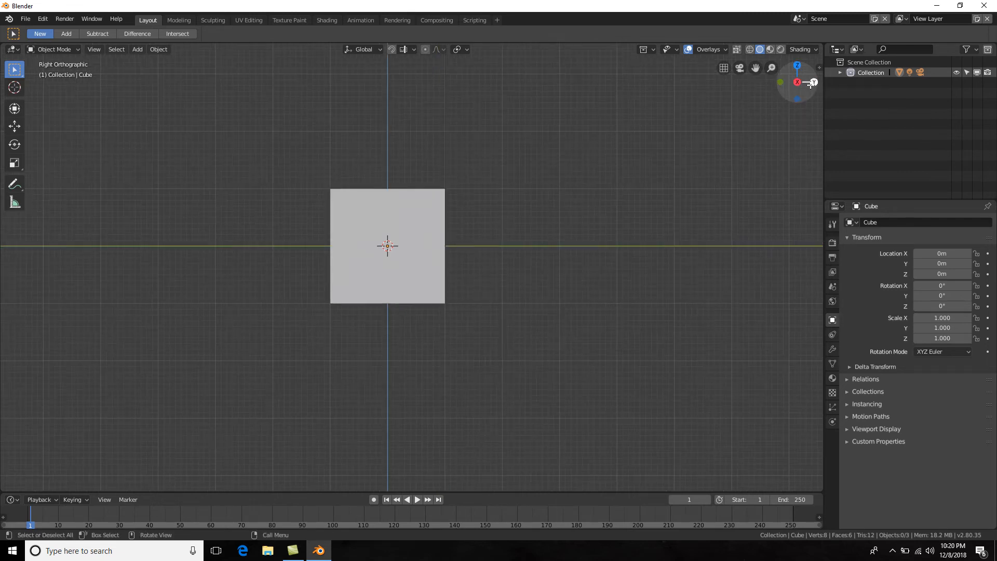
pyautogui.click(797, 81)
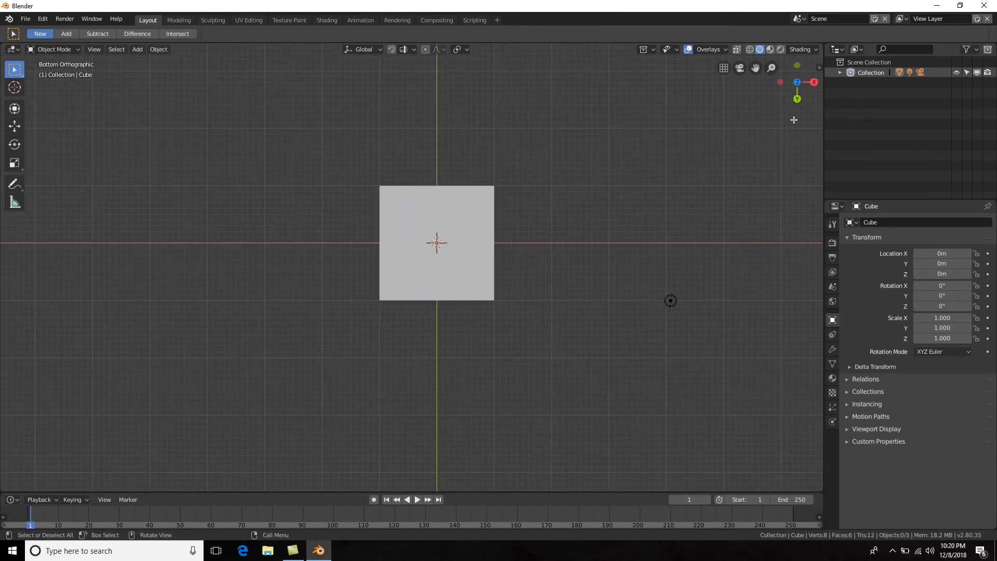
pyautogui.moveTo(797, 98)
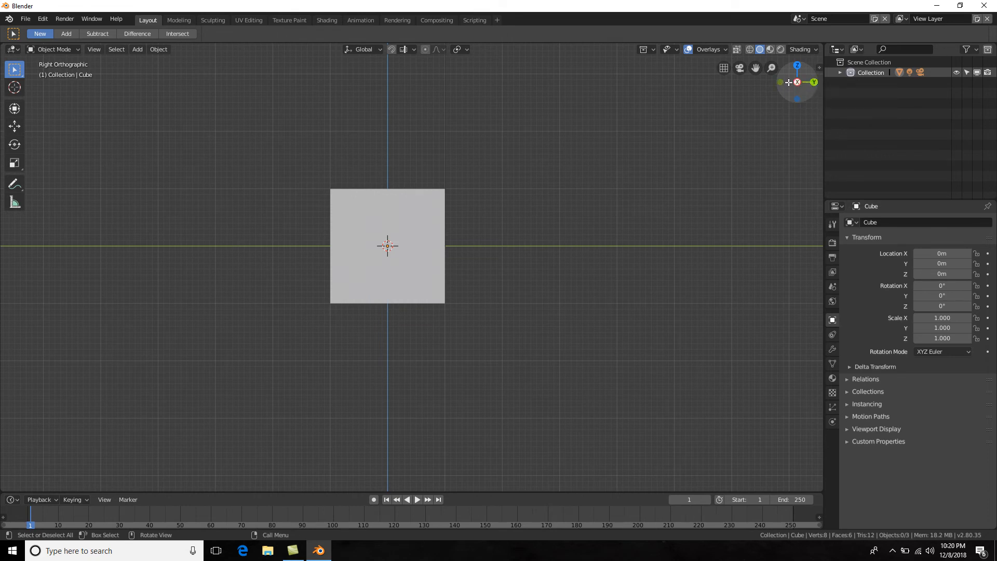
pyautogui.moveTo(781, 83)
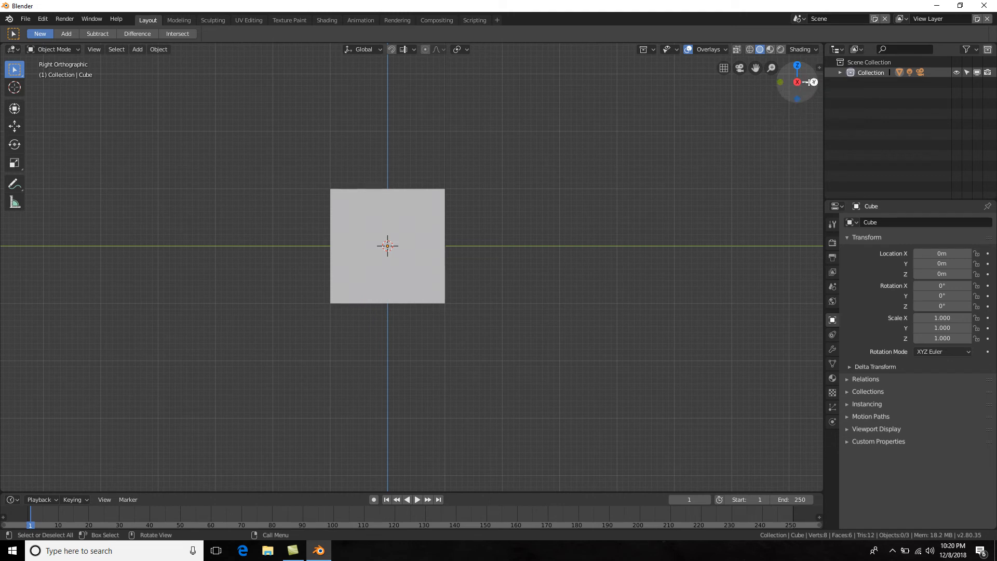
pyautogui.moveTo(812, 81)
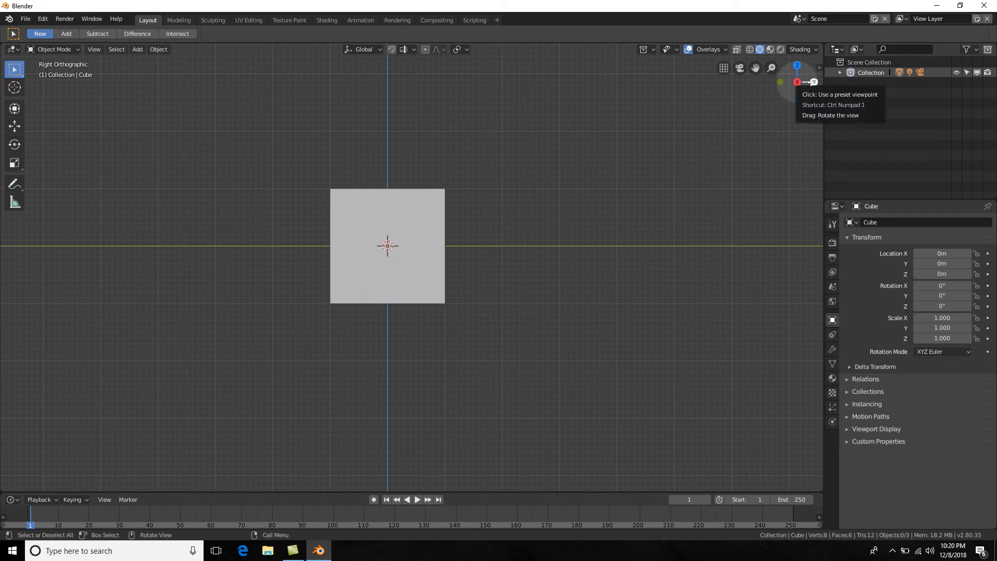
pyautogui.moveTo(815, 82)
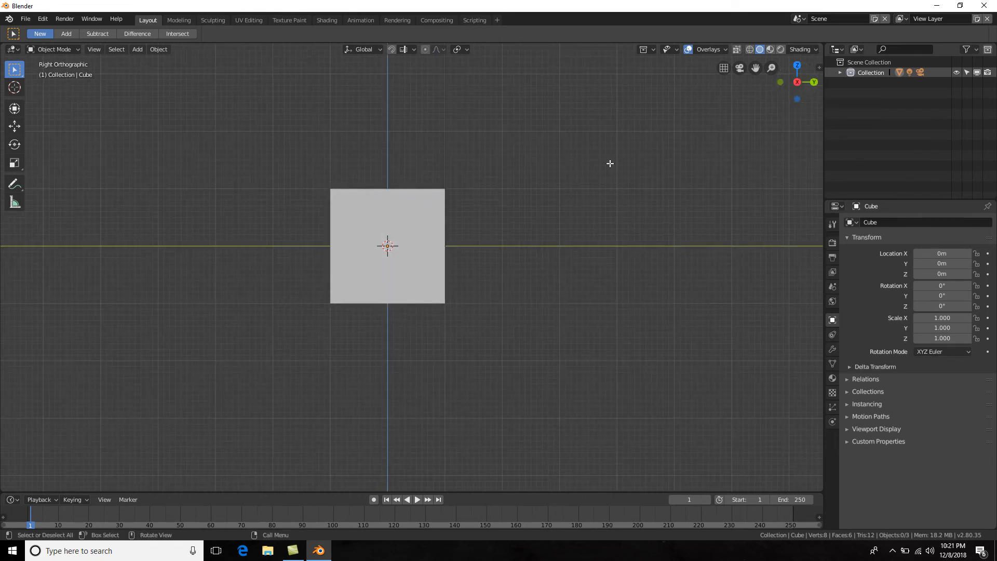
pyautogui.moveTo(566, 164)
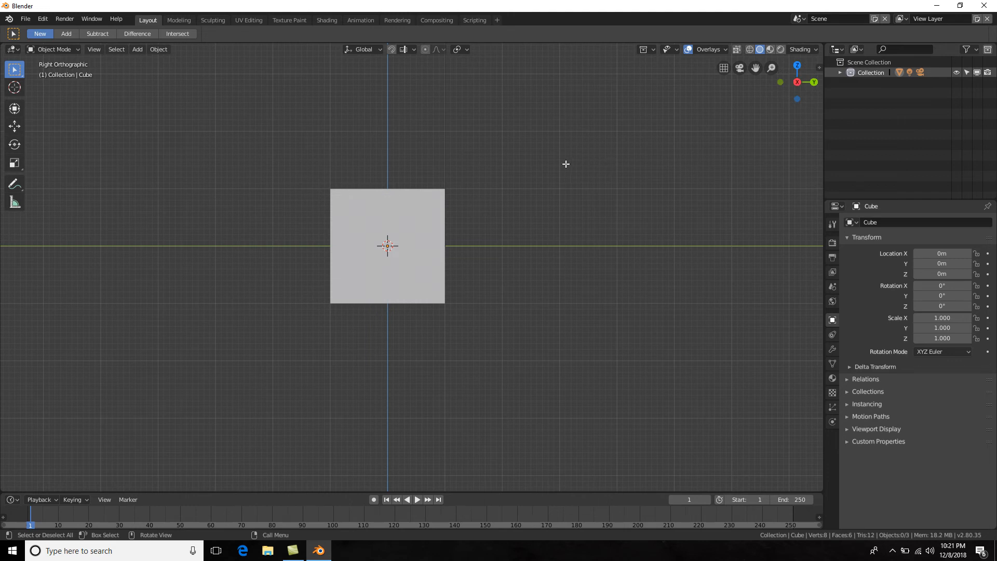
# Step: Orbit to a tilted perspective view looking down onto the top of the cube
pyautogui.moveTo(565, 164); pyautogui.dragTo(536, 226)
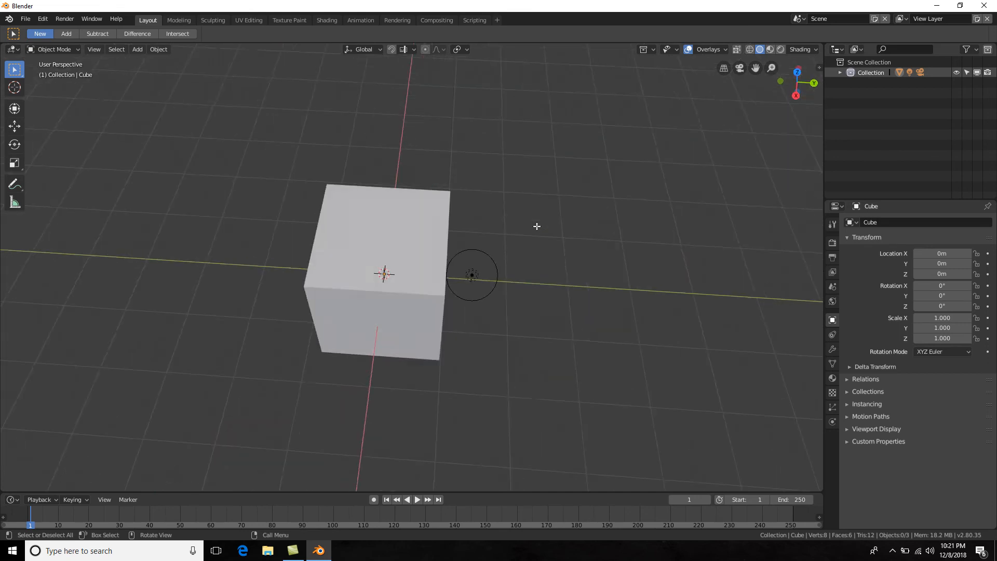
pyautogui.moveTo(473, 274); pyautogui.dragTo(401, 273)
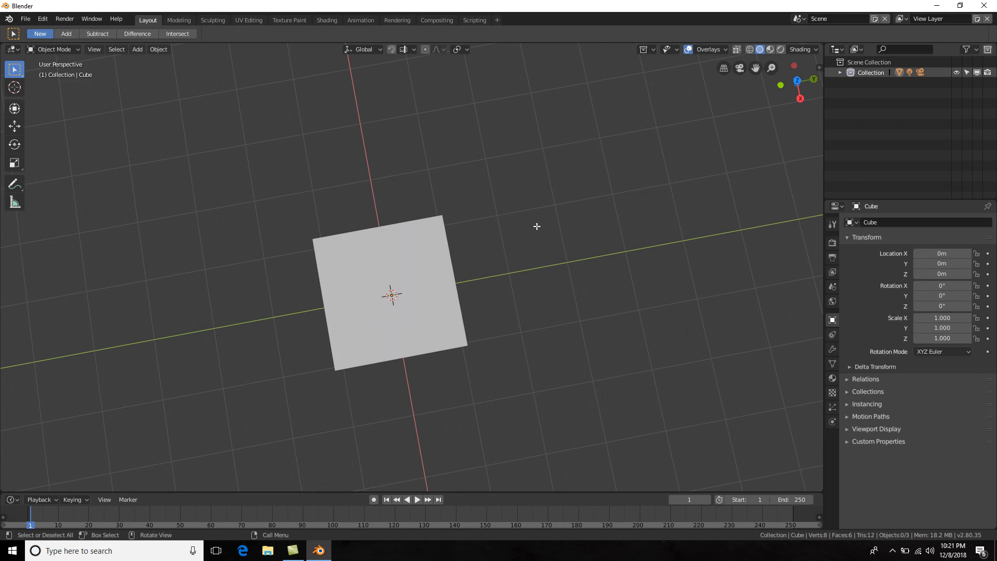
pyautogui.moveTo(611, 219)
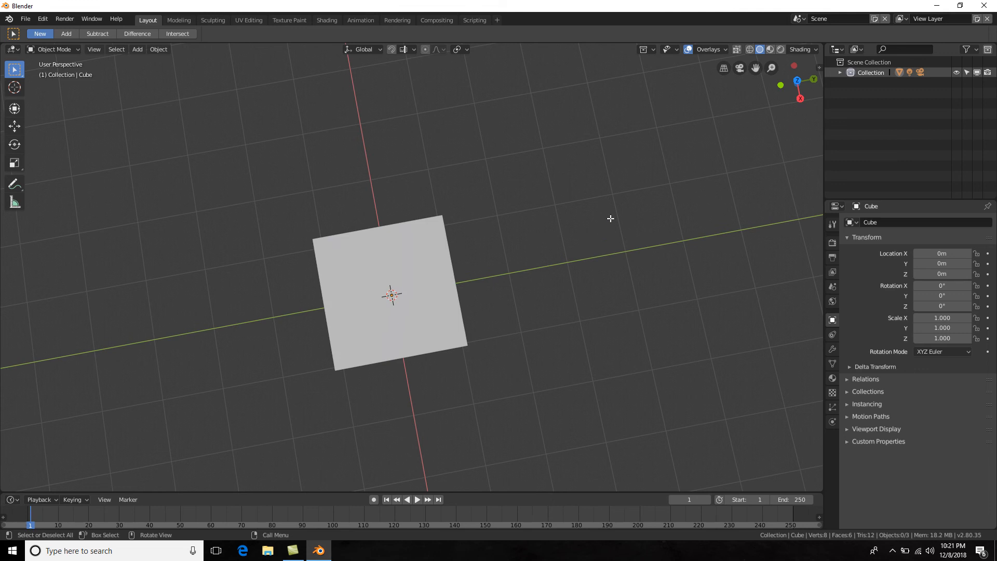